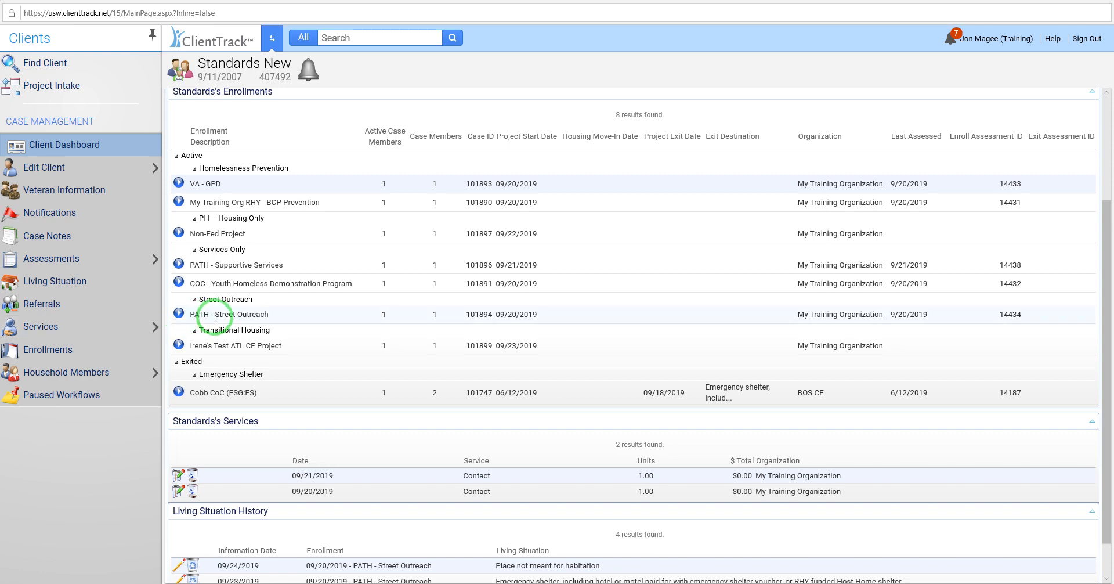
Step: Review an existing assessment for the PATH - Street Outreach enrollment and its contact service choice
click(179, 313)
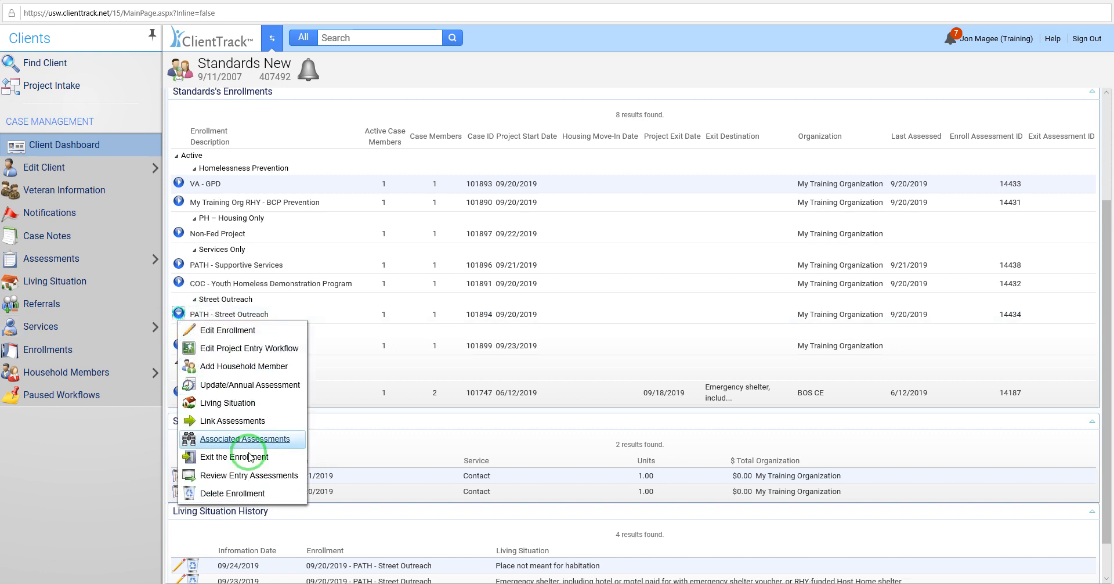
click(245, 439)
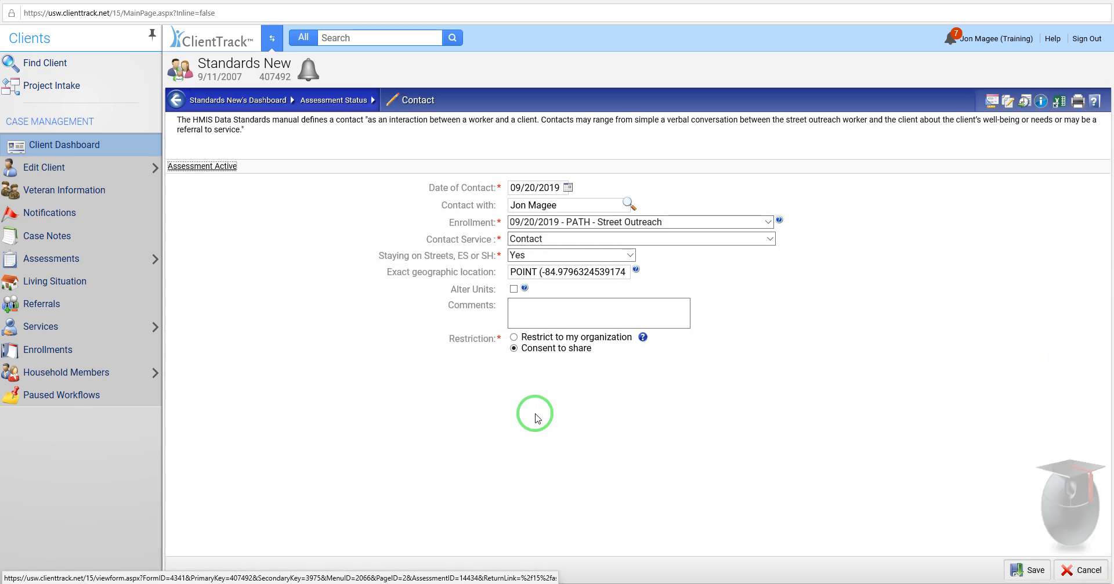
mouse_move(808, 285)
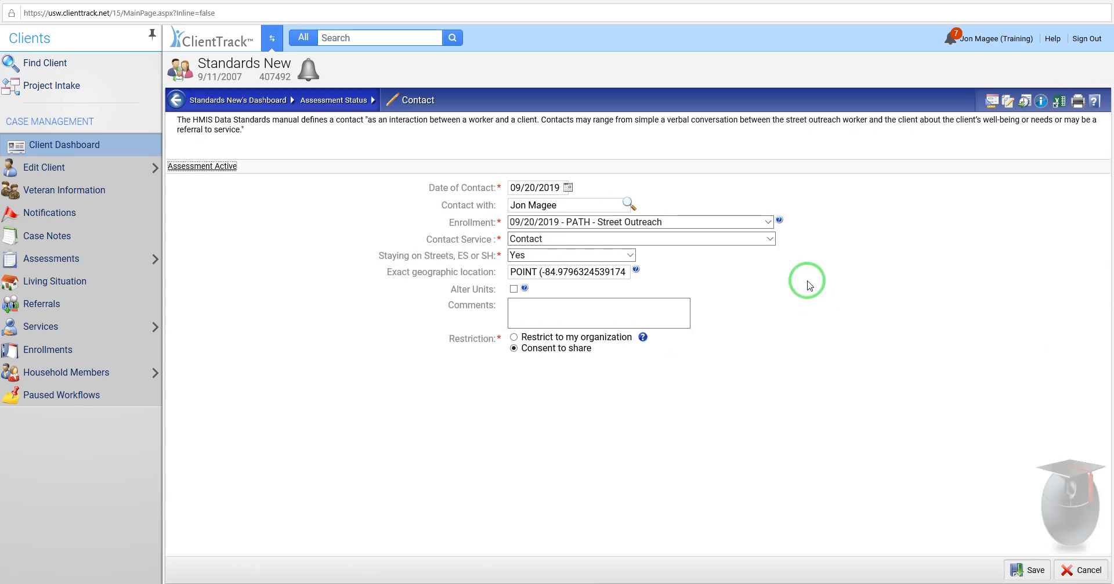
mouse_move(914, 312)
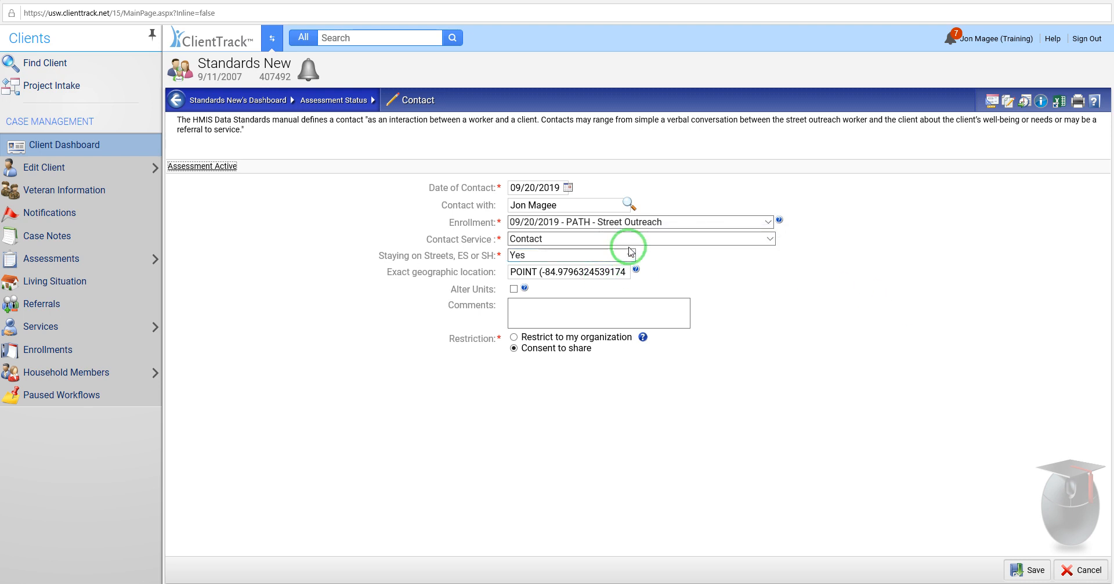
click(639, 239)
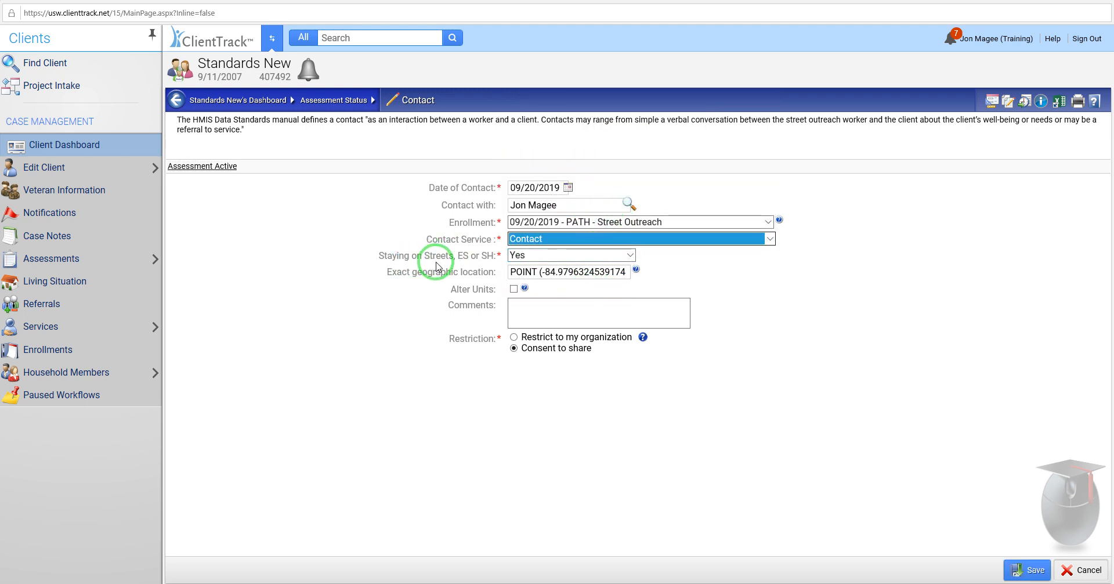
mouse_move(483, 265)
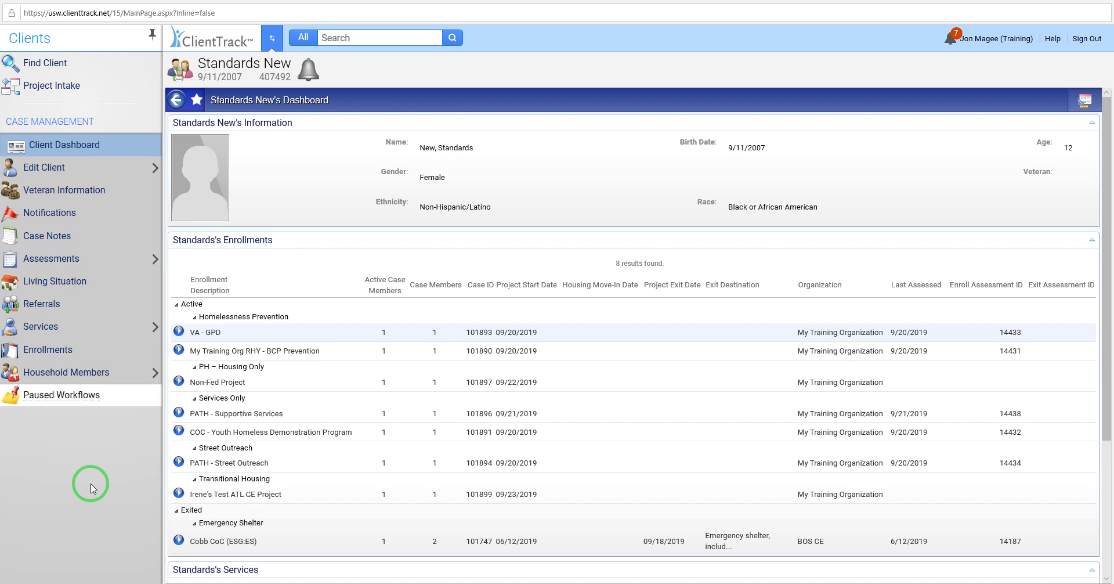
mouse_move(165, 476)
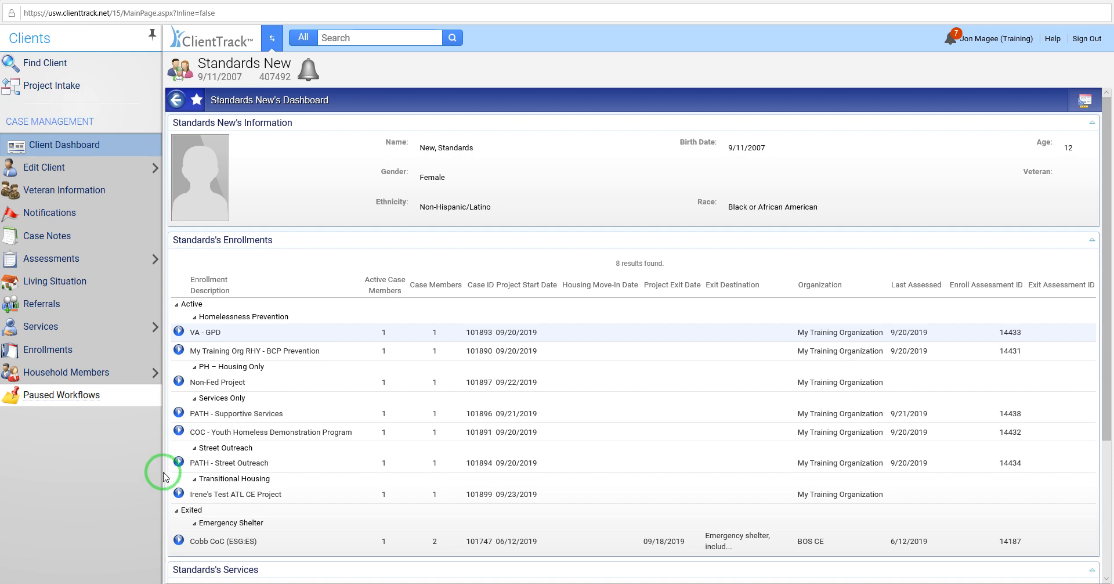
Step: Start a Current Living Situation for PATH - Street Outreach, capture geolocation with Record Contact toggled off, and return to the dashboard
click(179, 462)
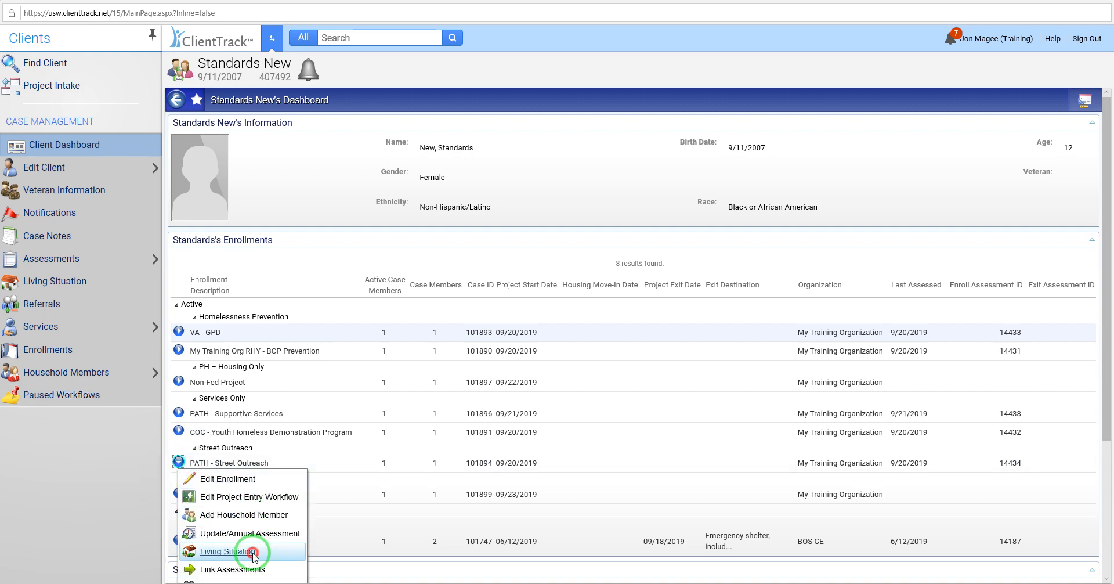
click(231, 551)
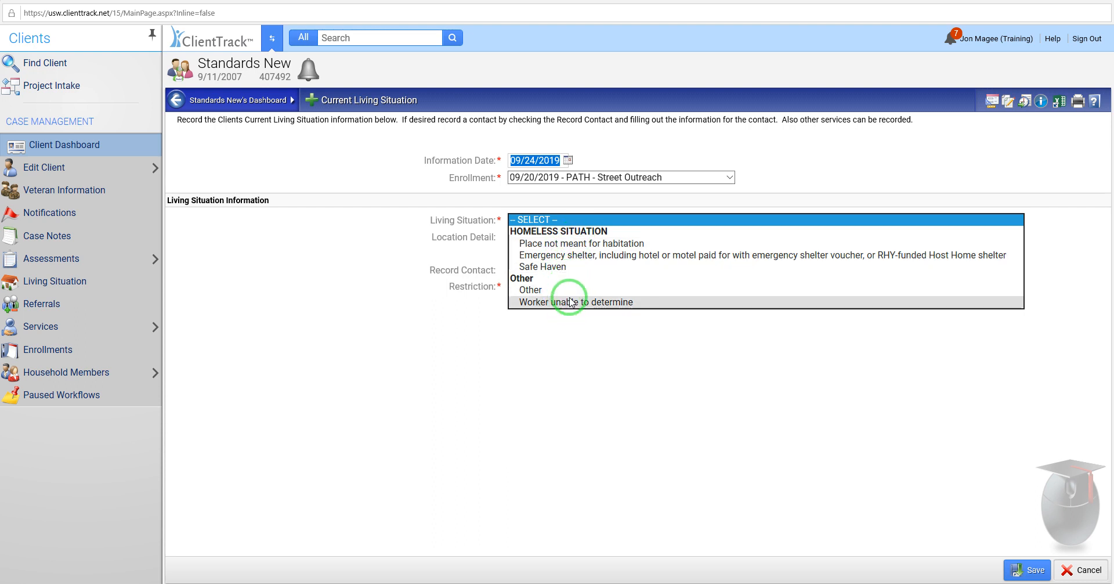
mouse_move(579, 255)
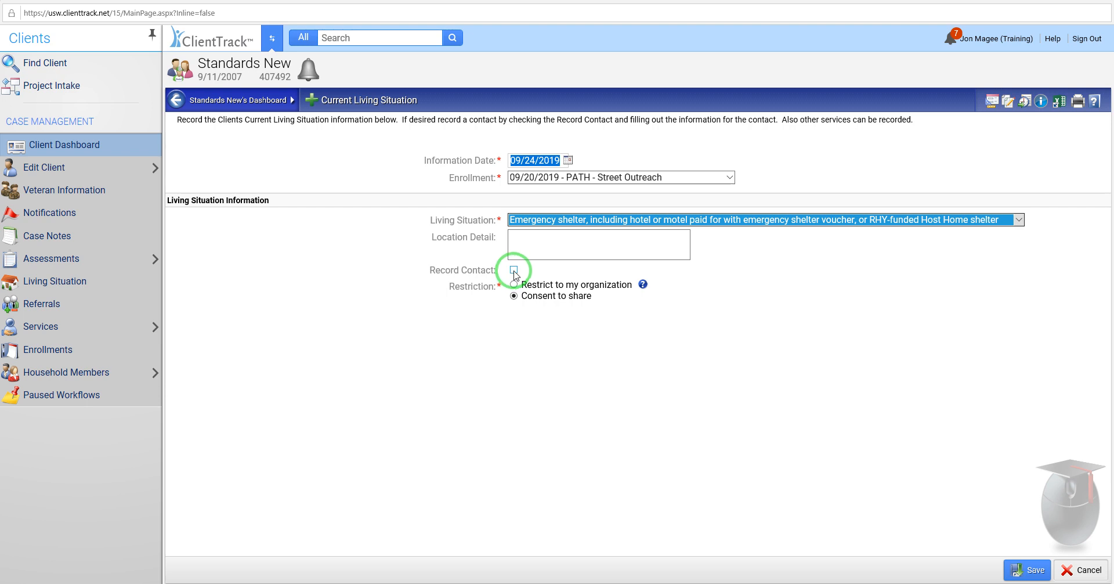
click(513, 269)
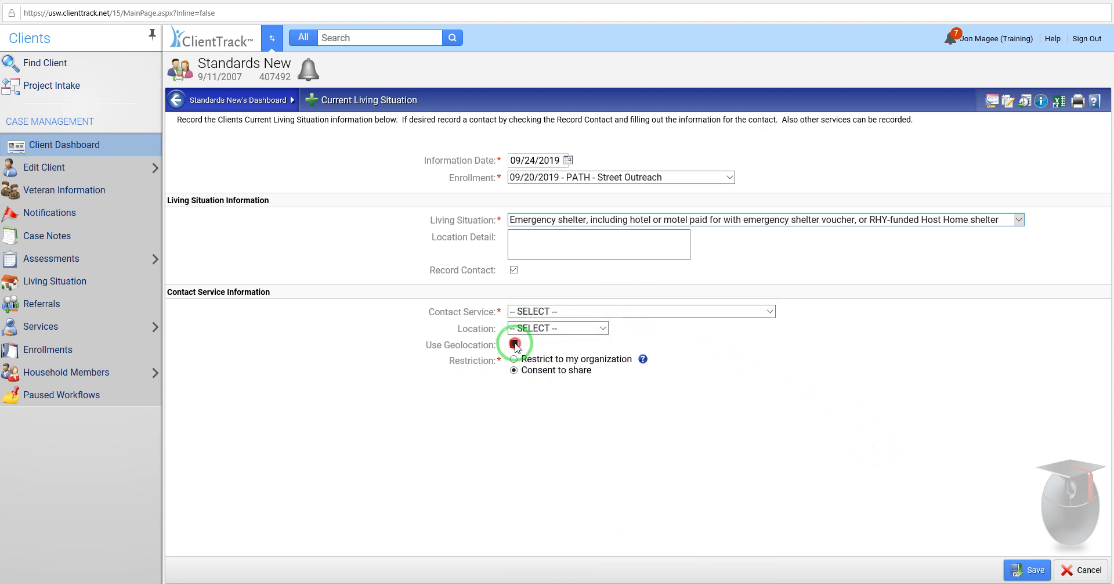
click(514, 344)
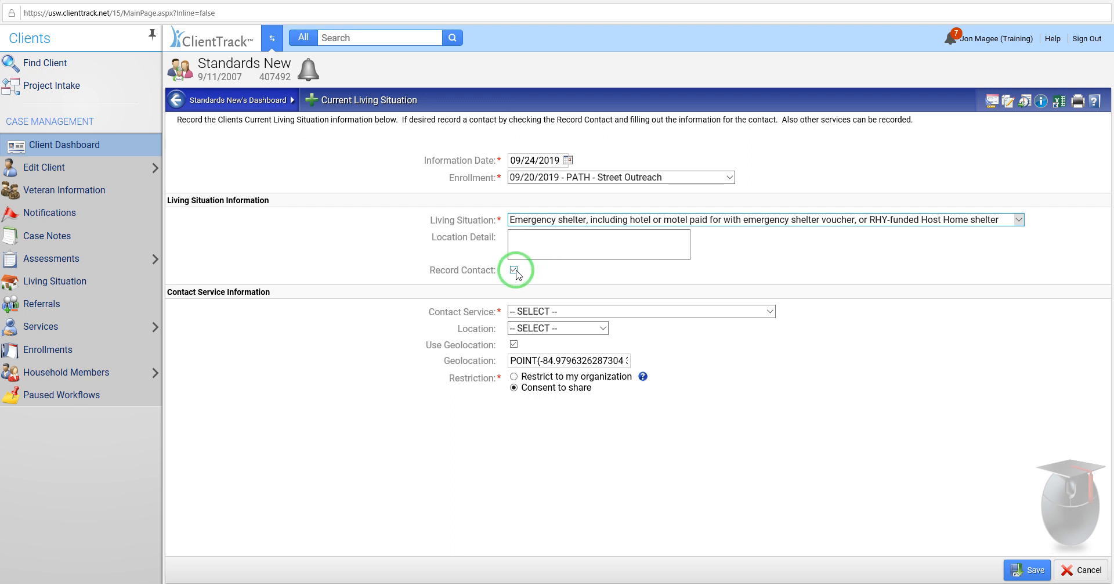
click(513, 270)
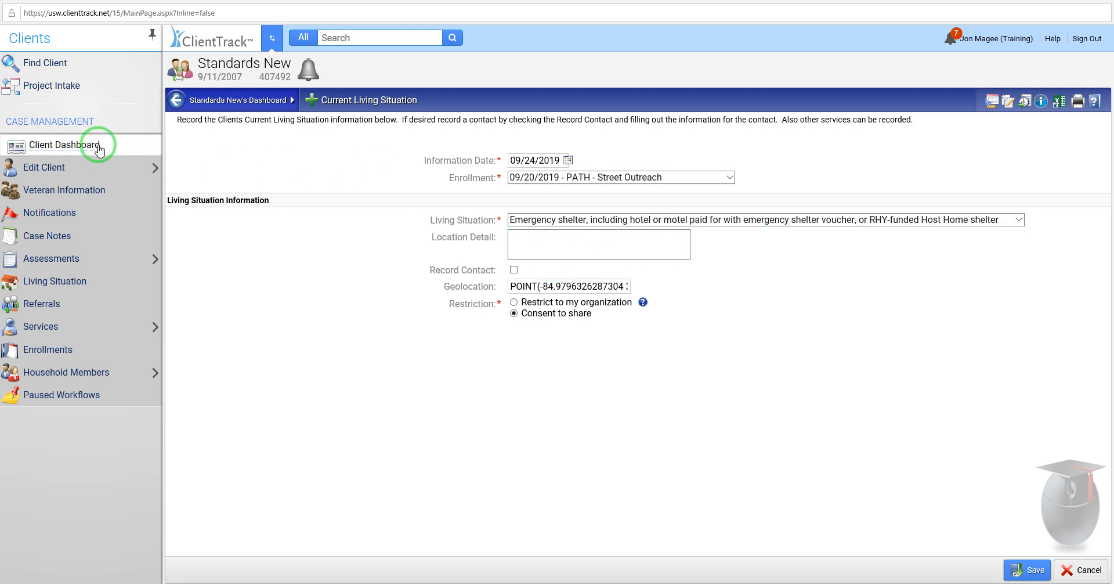
click(62, 145)
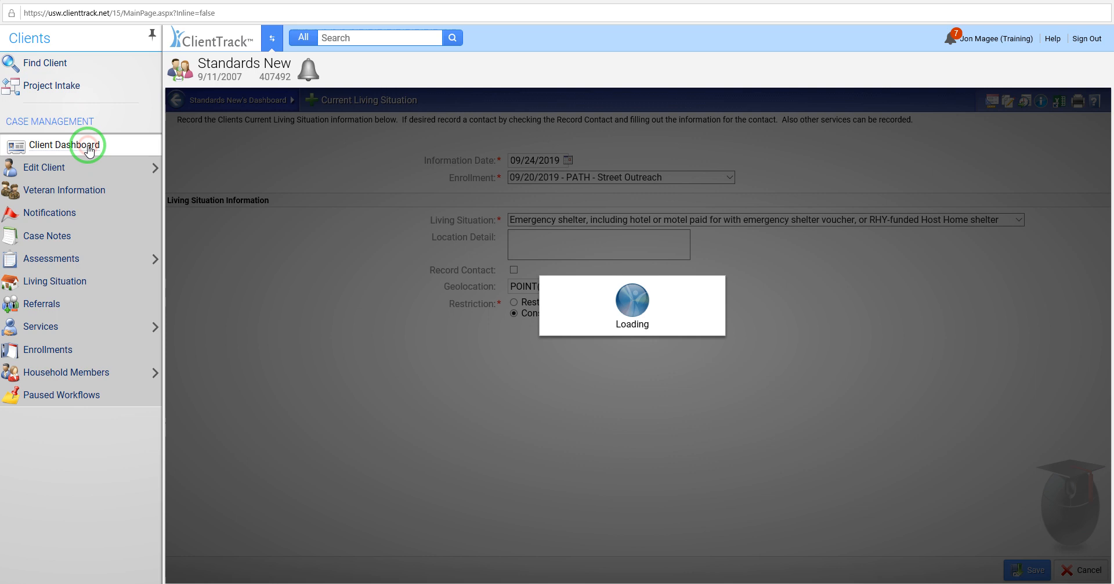
Step: Return to the client dashboard and reopen the PATH - Street Outreach enrollment actions
click(64, 145)
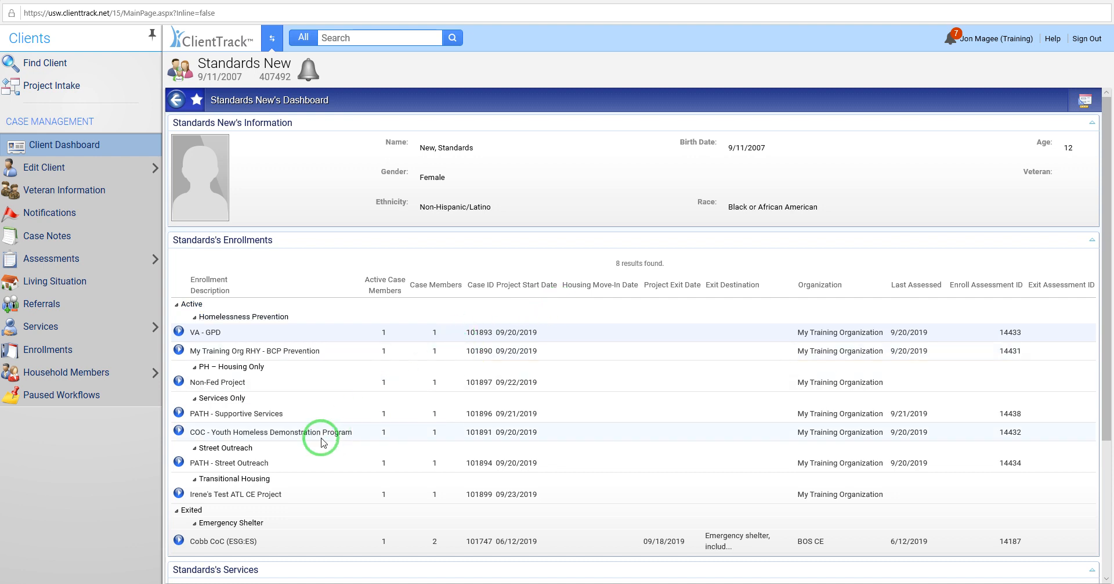
mouse_move(176, 468)
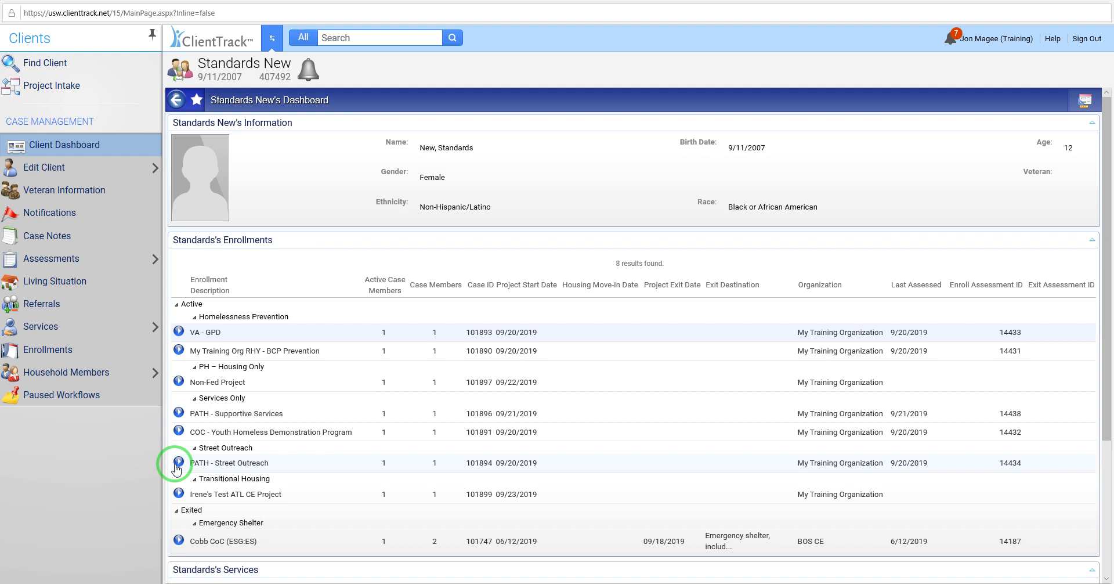
click(177, 462)
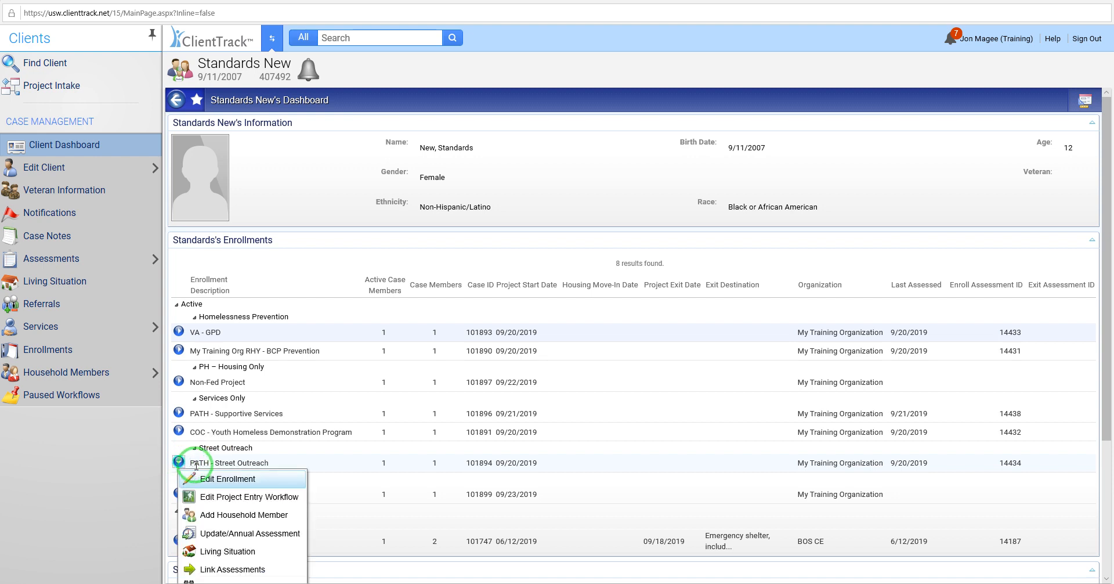
mouse_move(229, 551)
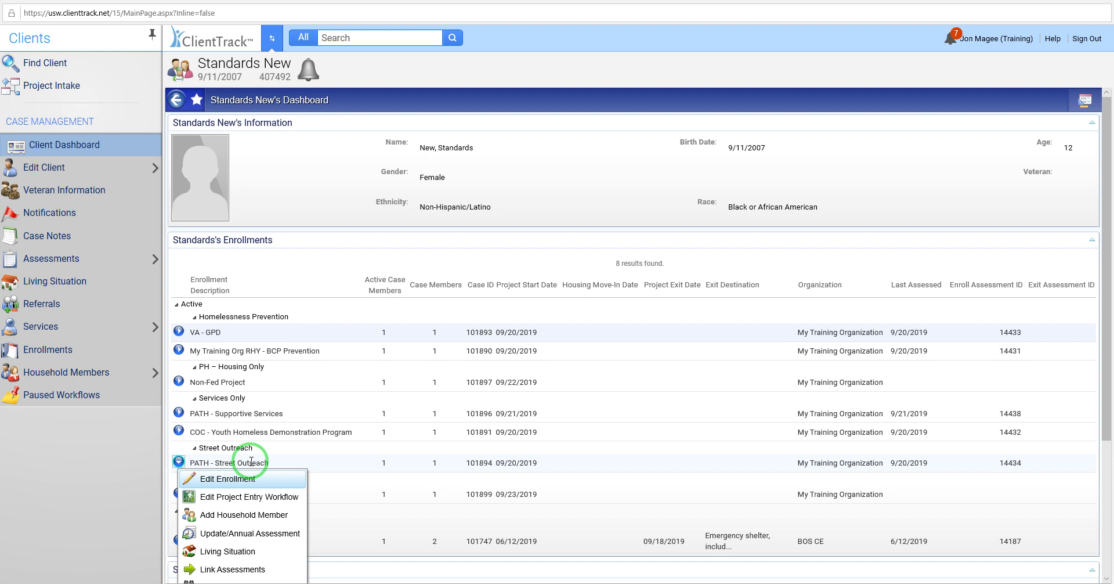
mouse_move(227, 551)
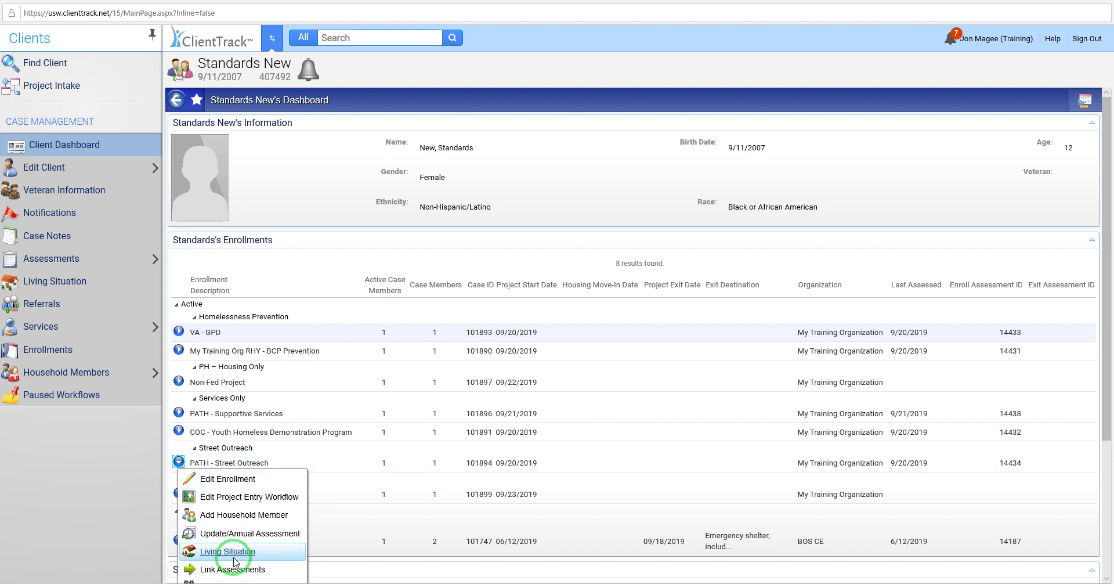
mouse_move(224, 556)
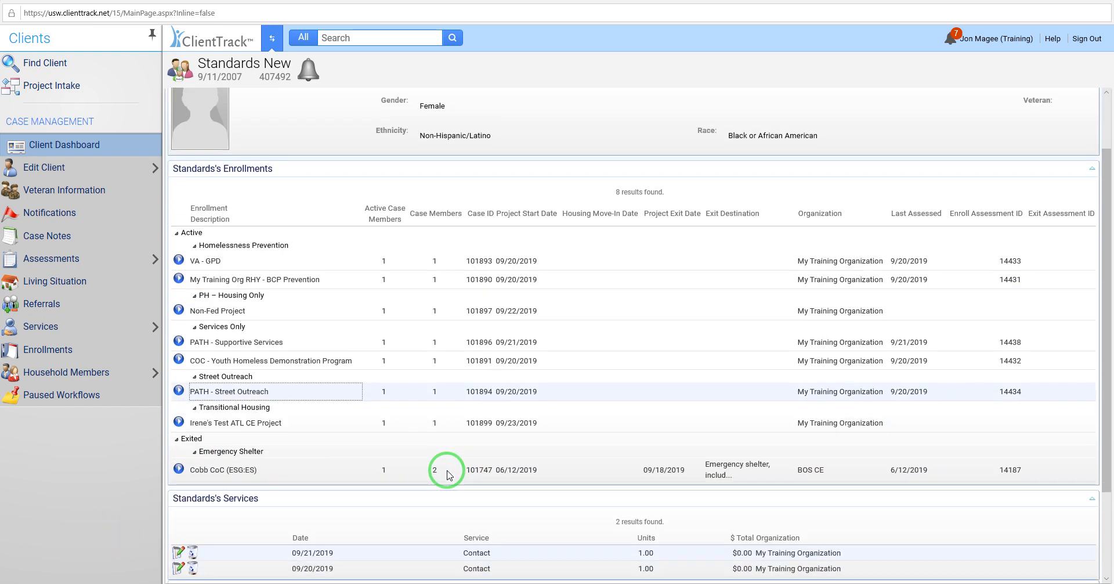
scroll(down, 3)
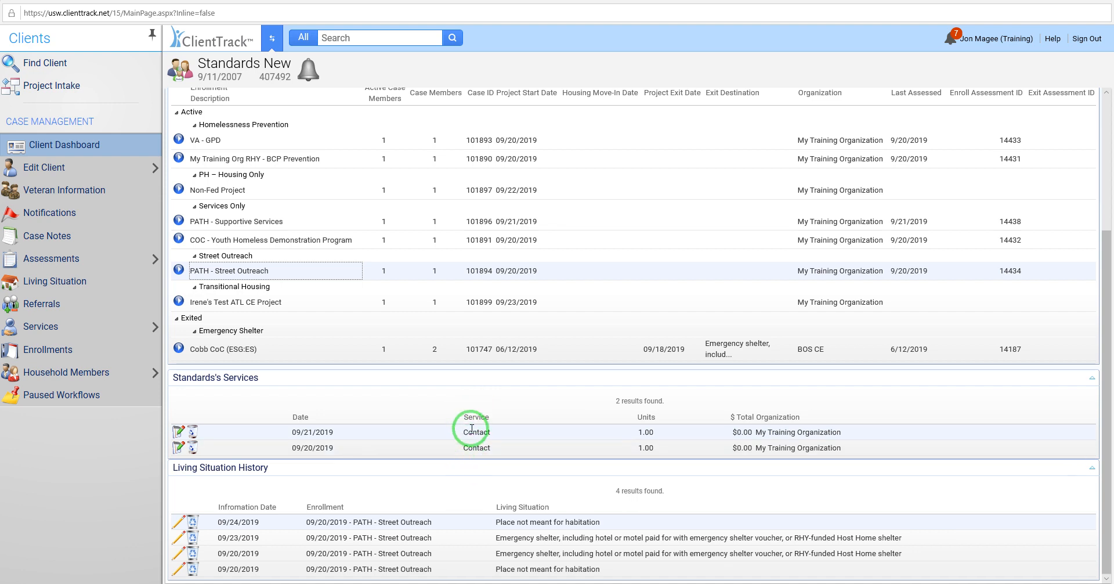
mouse_move(584, 398)
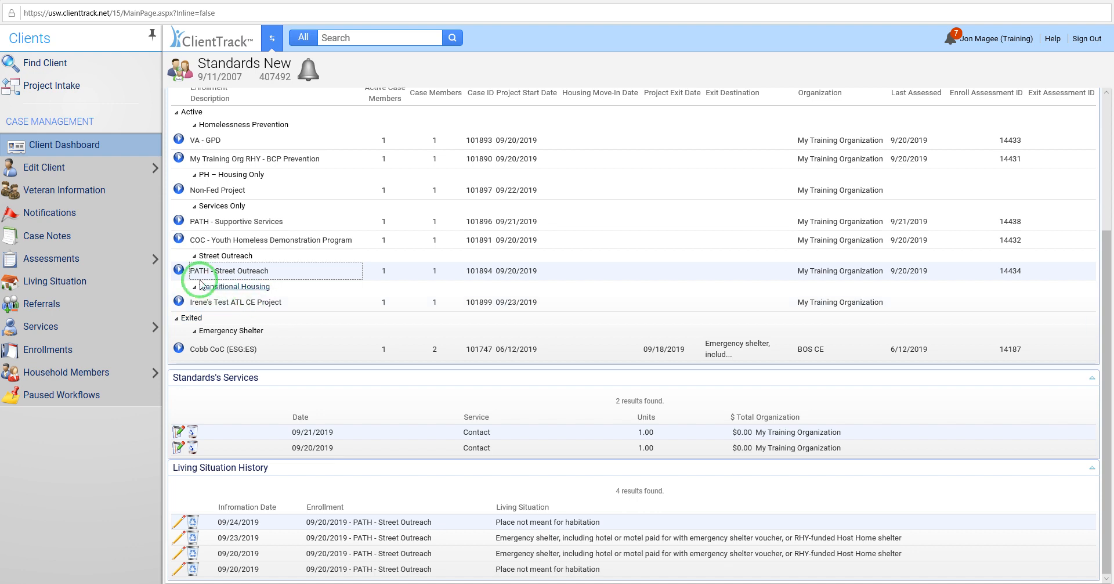
mouse_move(178, 271)
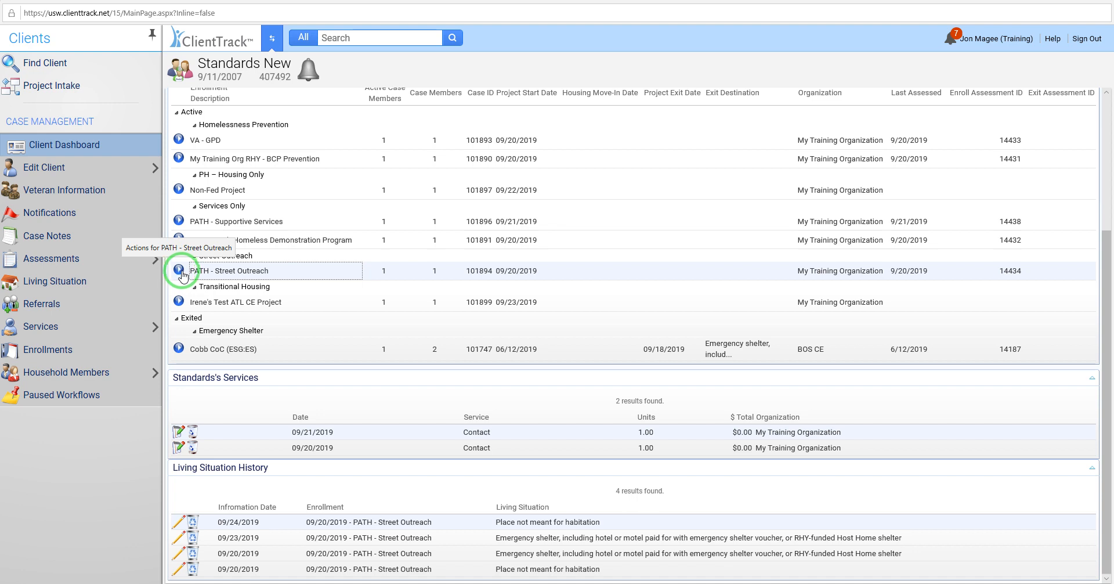
mouse_move(274, 270)
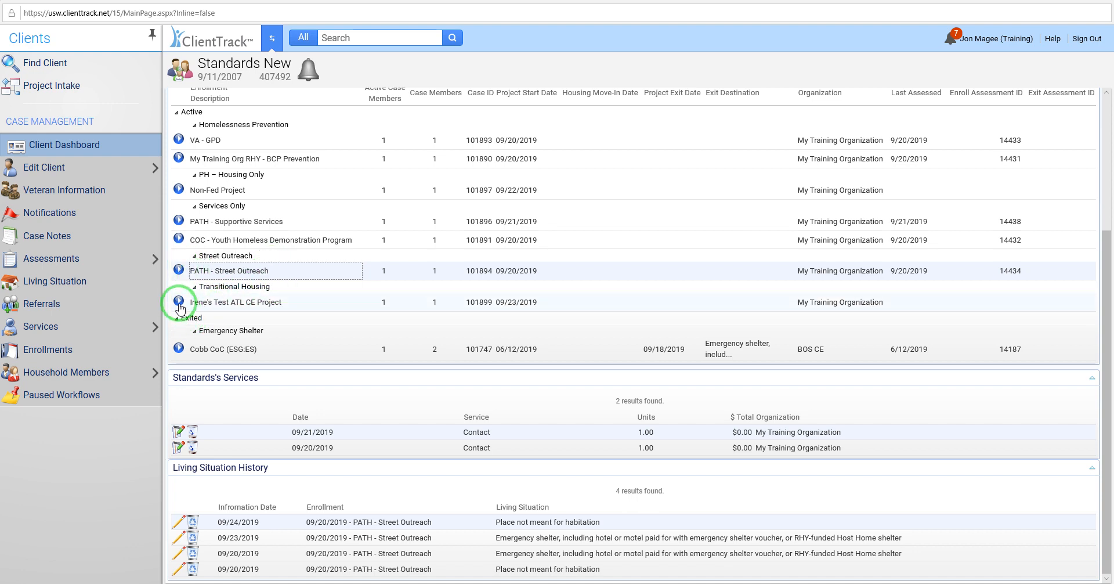
mouse_move(179, 302)
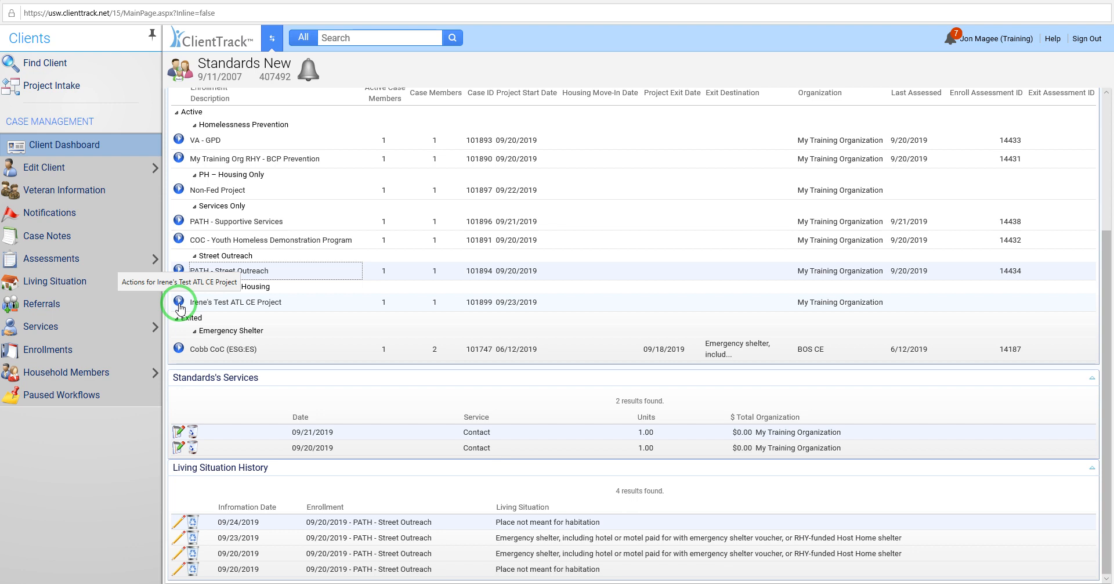
Step: Start a Current Living Situation for Irene's Test ATL CE Project and show the living situation choices
click(178, 302)
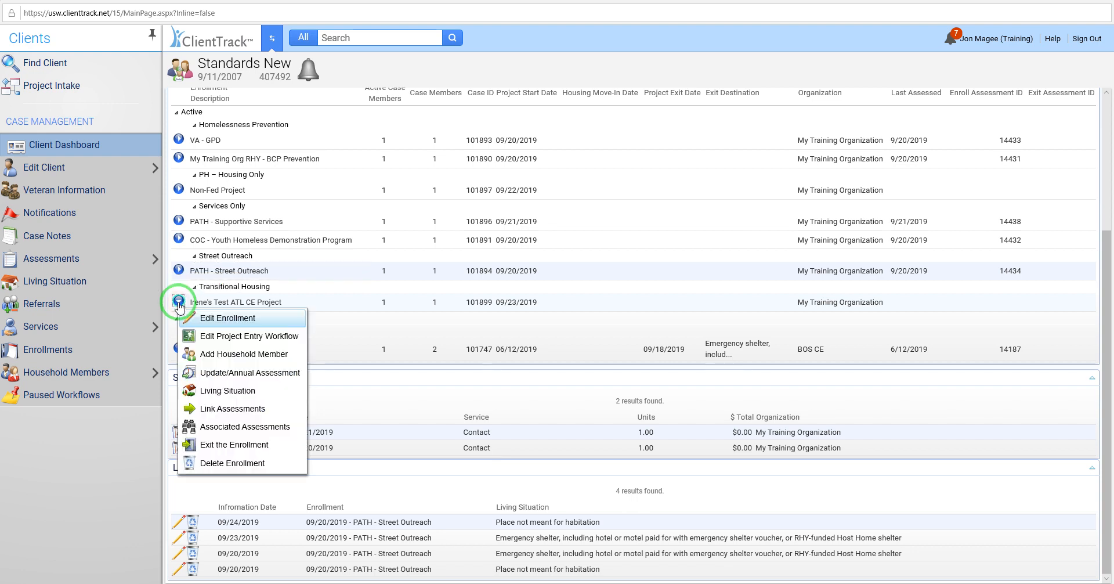
mouse_move(228, 391)
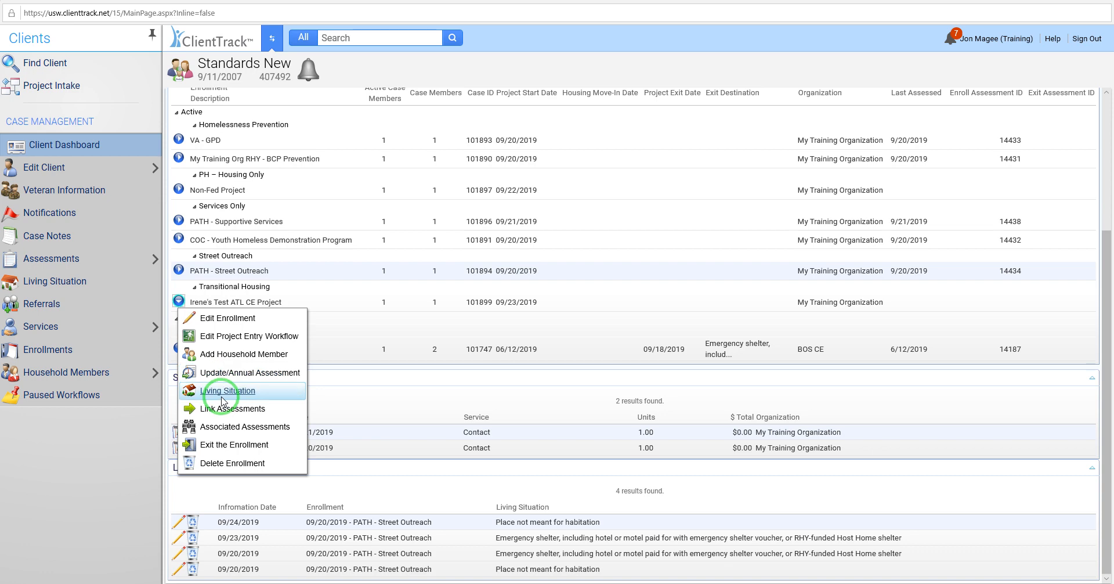
click(228, 390)
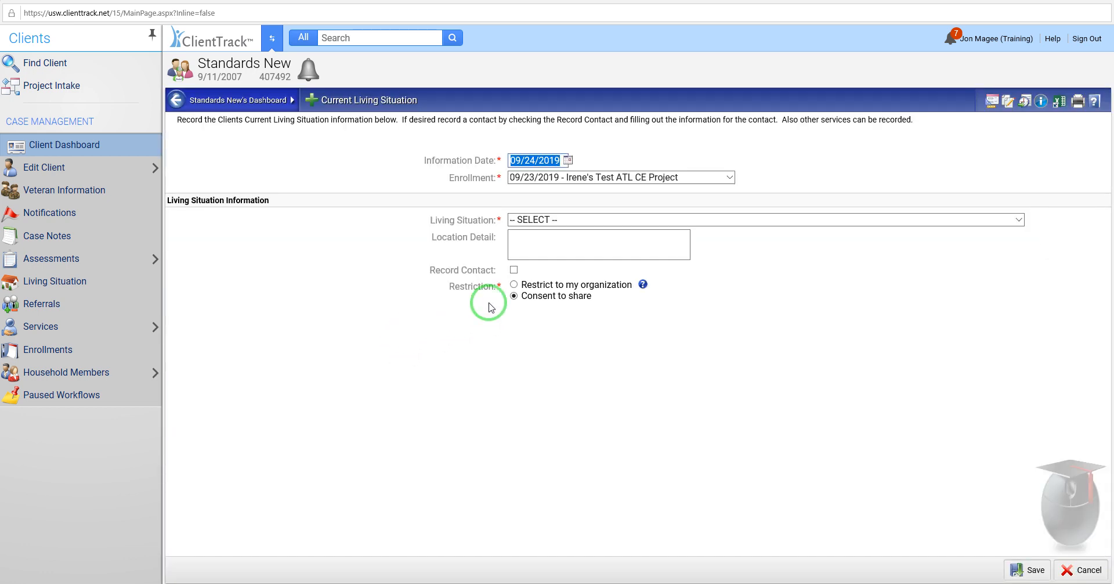
click(766, 219)
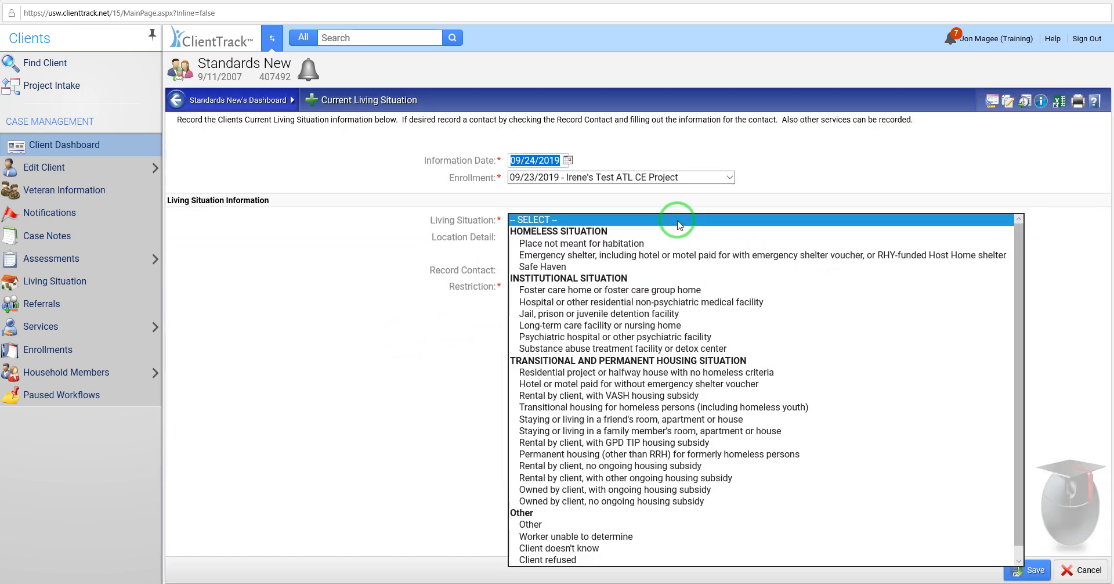
mouse_move(1019, 240)
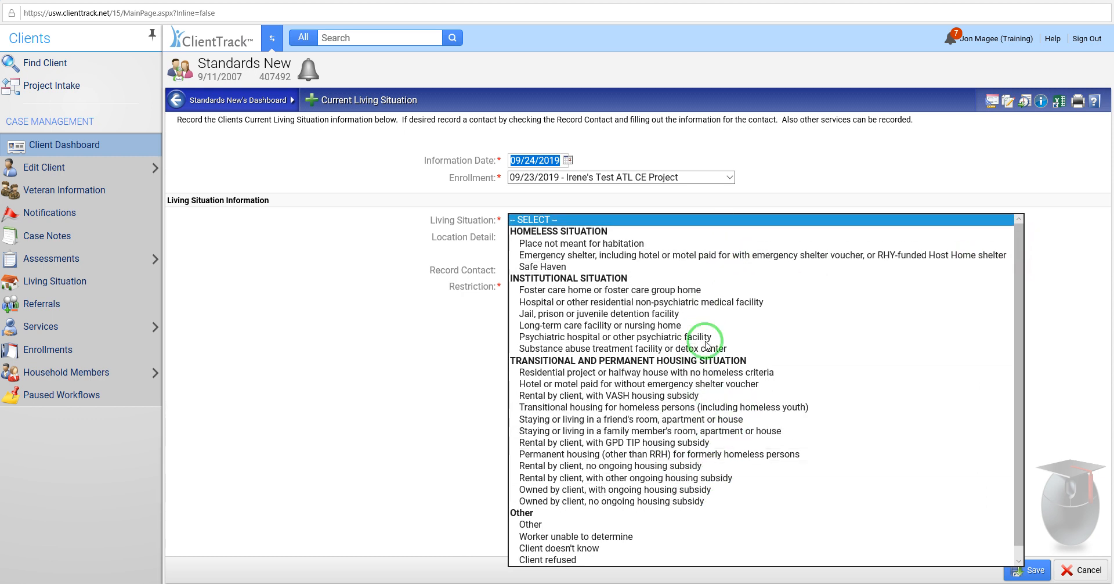
mouse_move(770, 296)
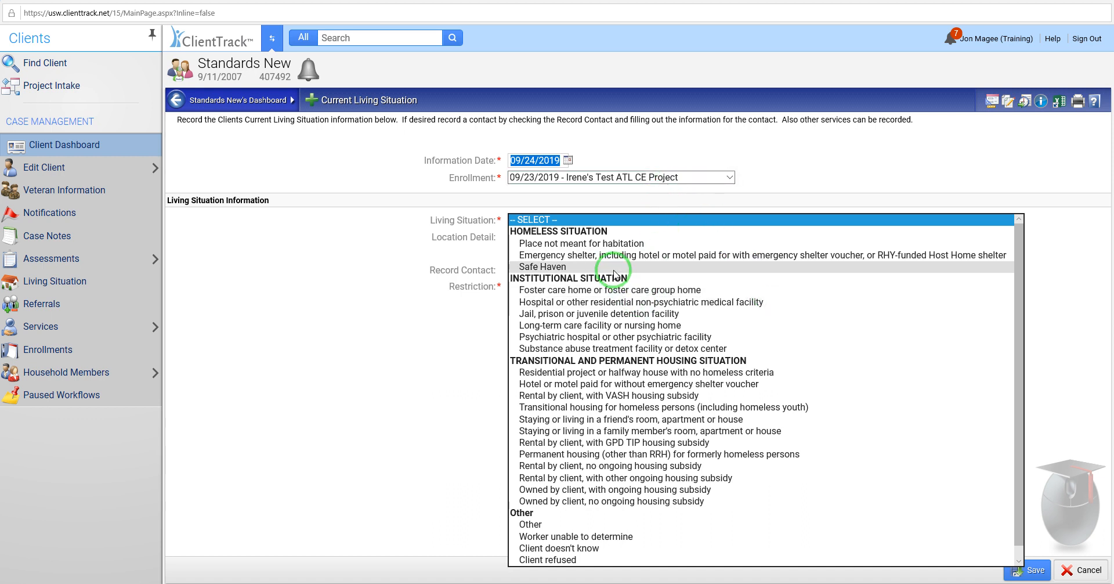
mouse_move(596, 291)
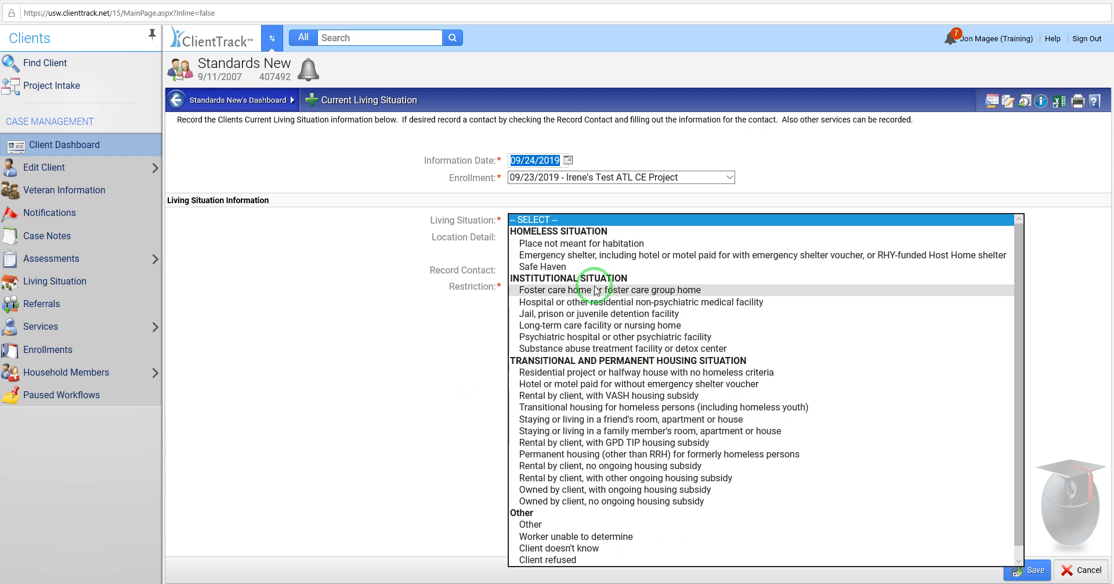
mouse_move(556, 243)
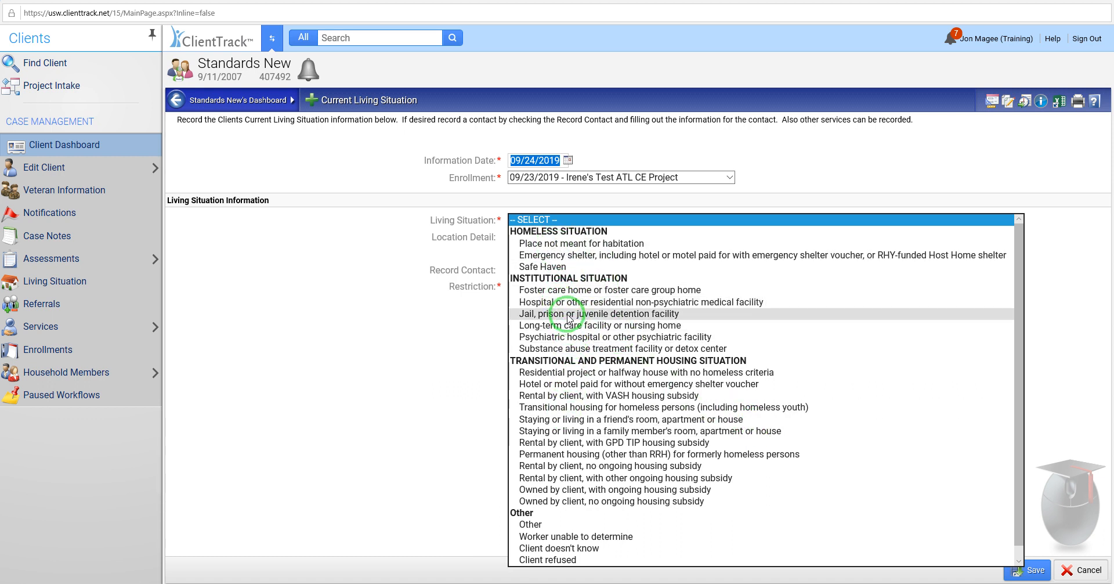
mouse_move(571, 348)
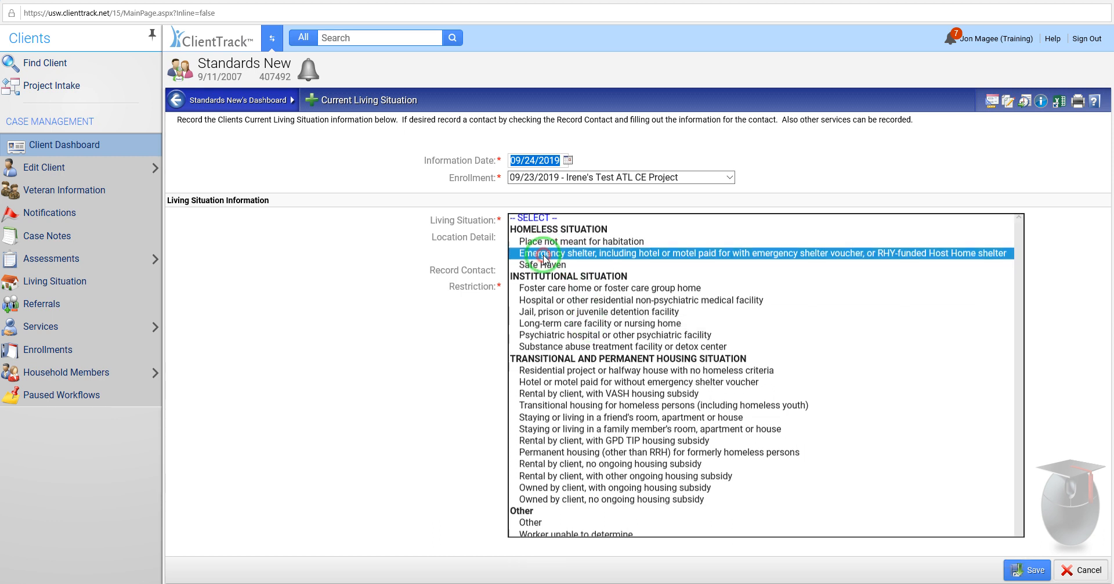
Step: Select staying in a friend's room, apartment or house, with No for leaving within 14 days
click(763, 253)
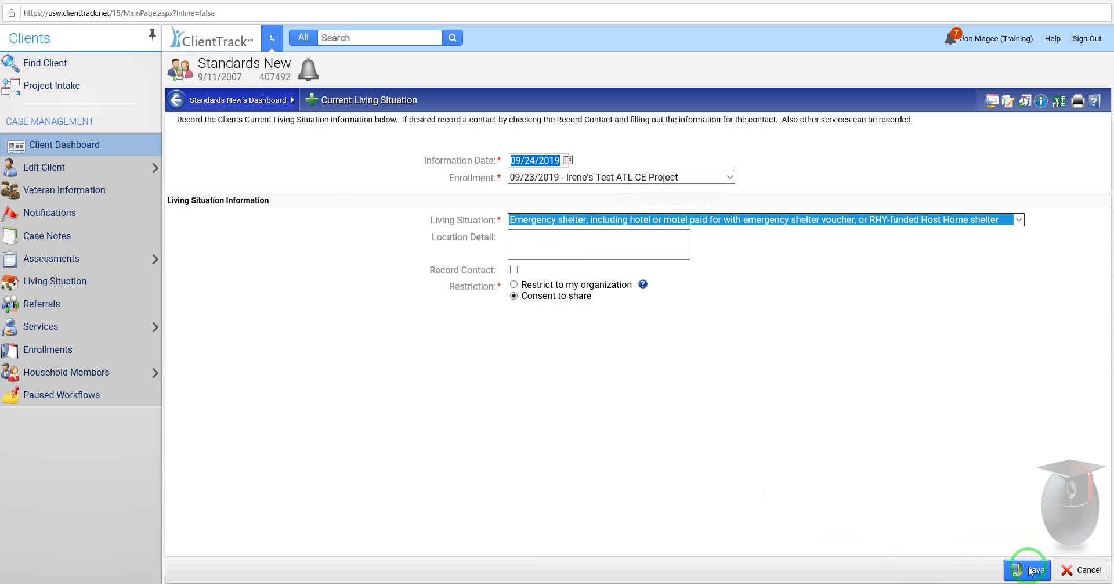
click(765, 218)
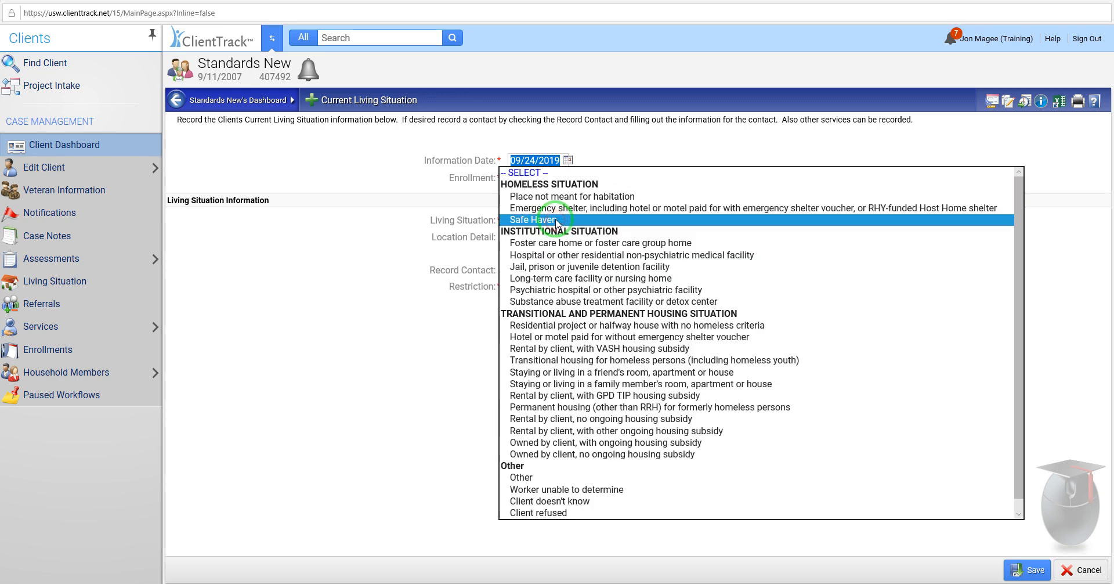
mouse_move(558, 255)
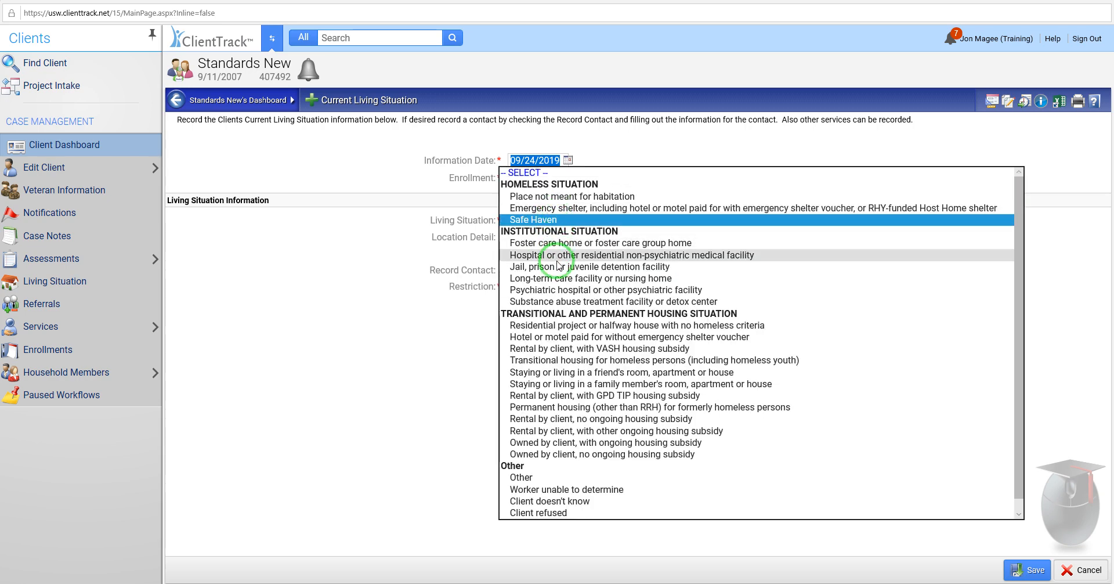
mouse_move(539, 336)
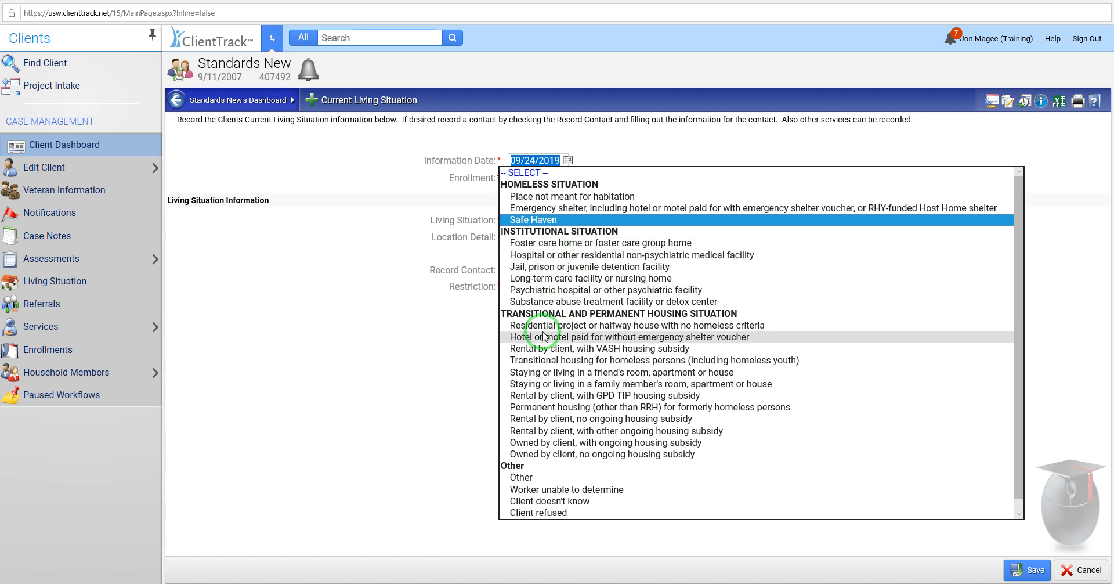
mouse_move(578, 278)
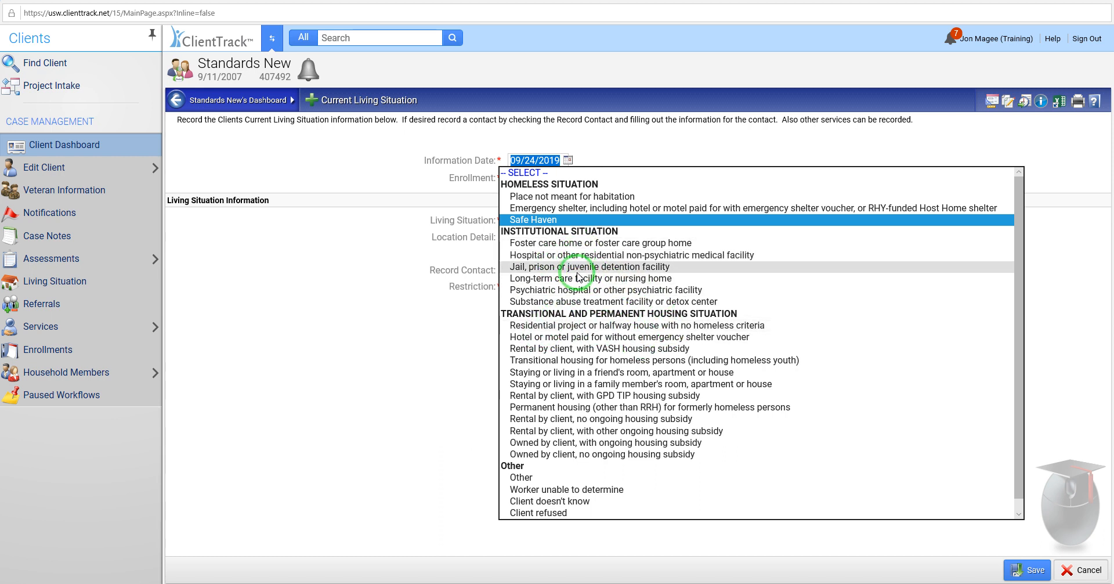
click(590, 266)
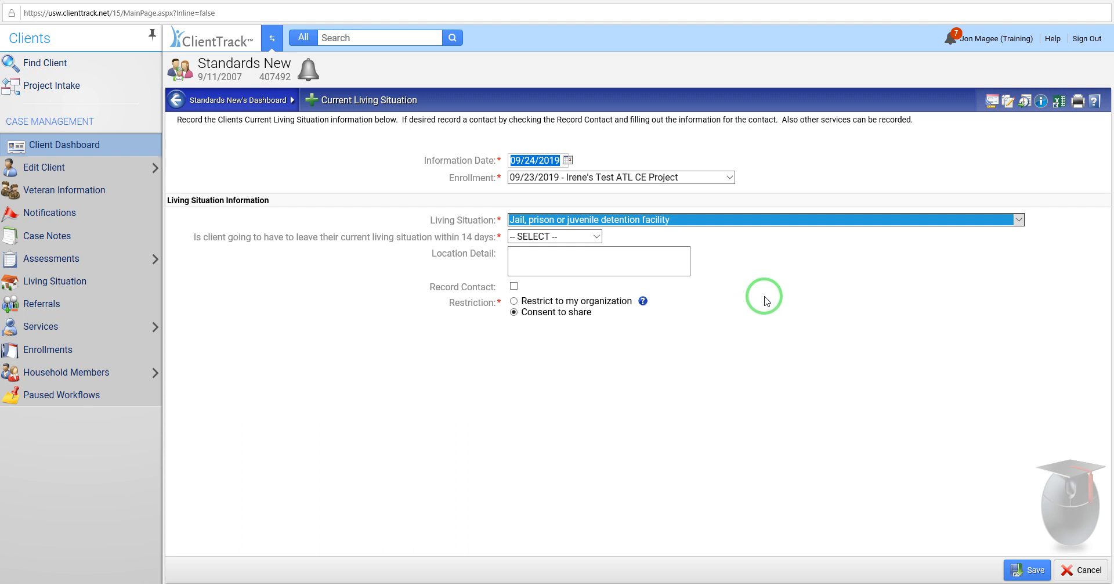
mouse_move(781, 293)
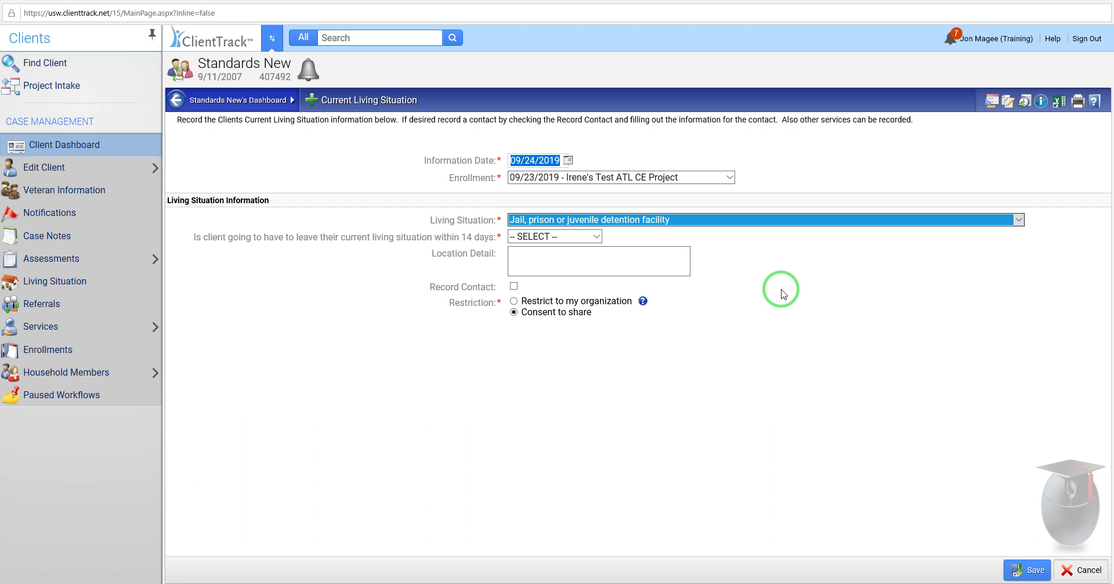
mouse_move(729, 271)
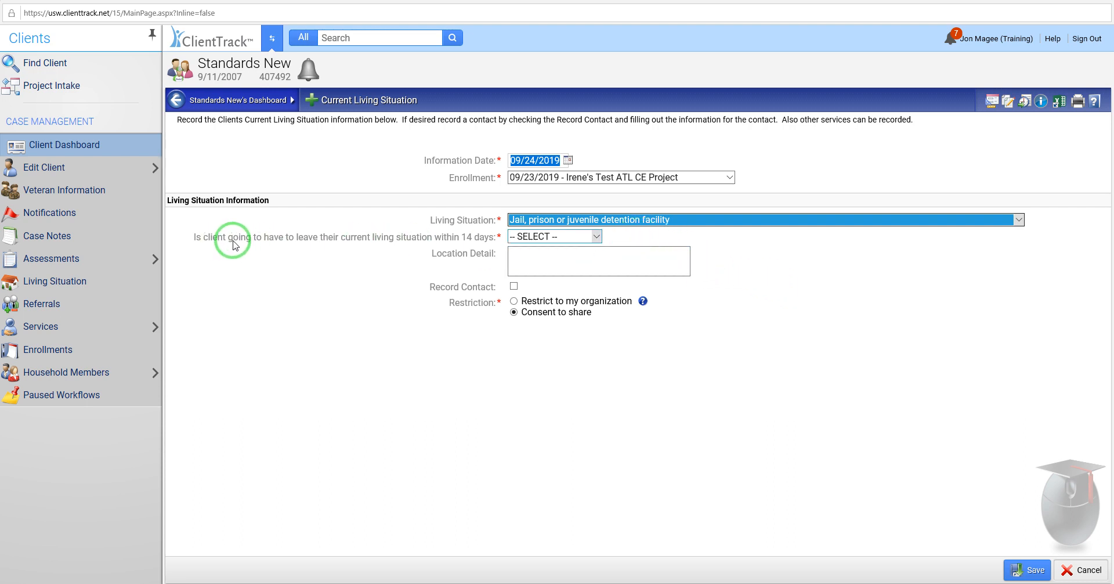
mouse_move(302, 245)
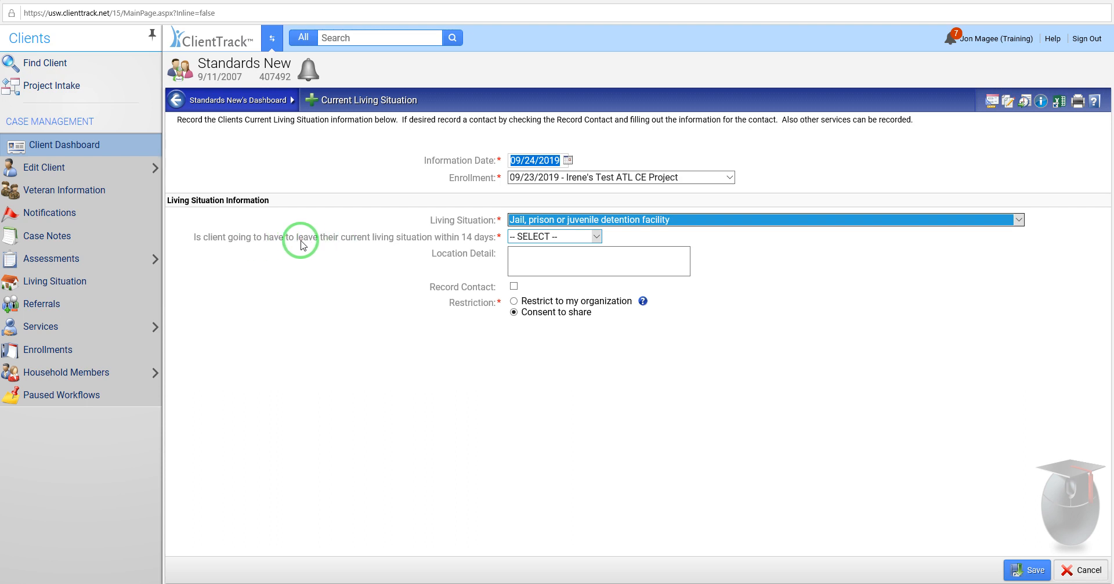
mouse_move(263, 245)
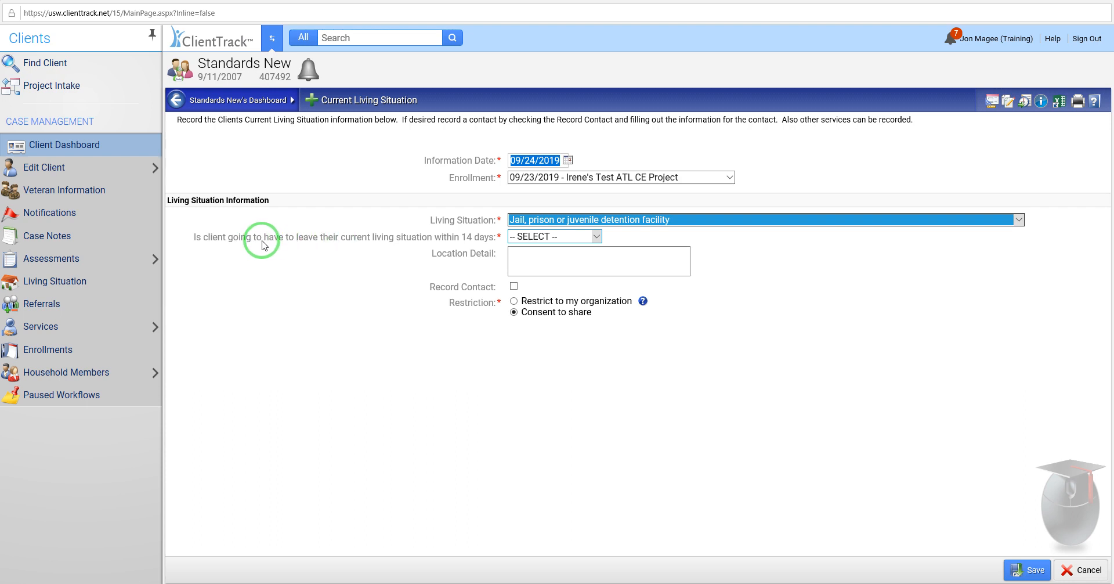
mouse_move(276, 244)
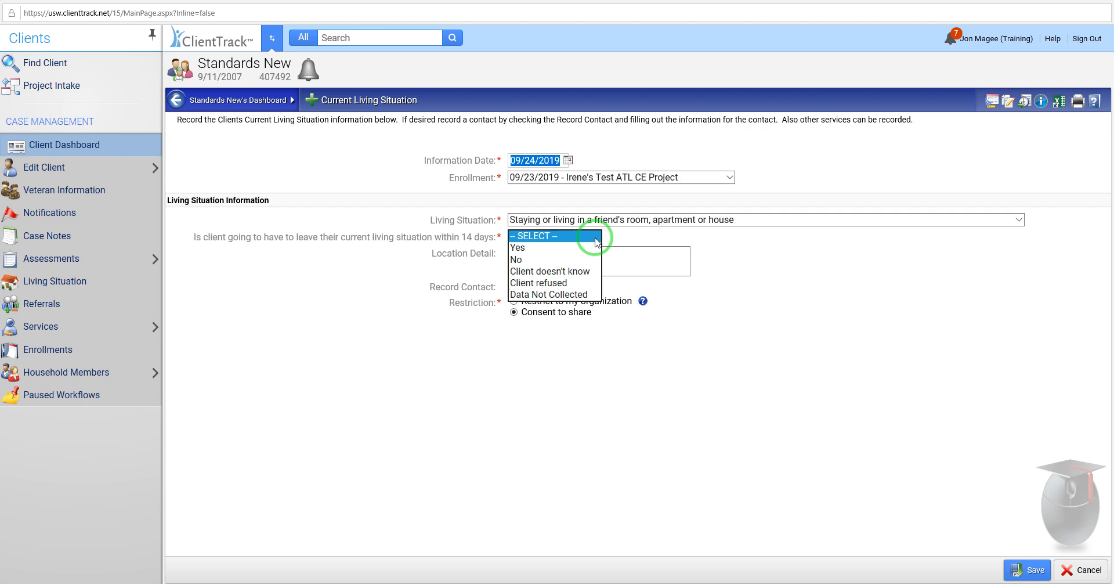
mouse_move(575, 253)
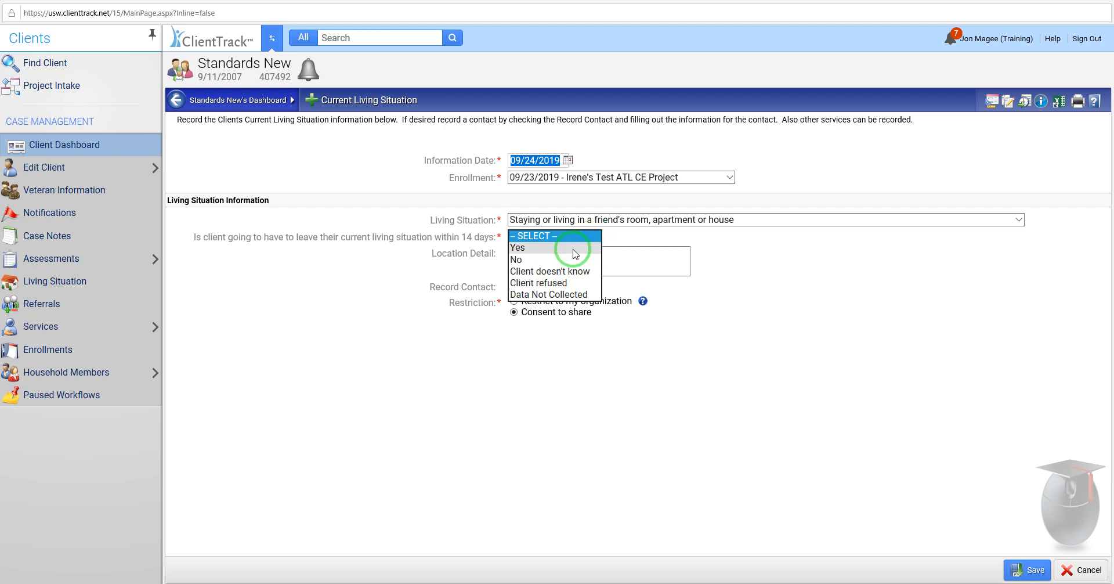
mouse_move(530, 259)
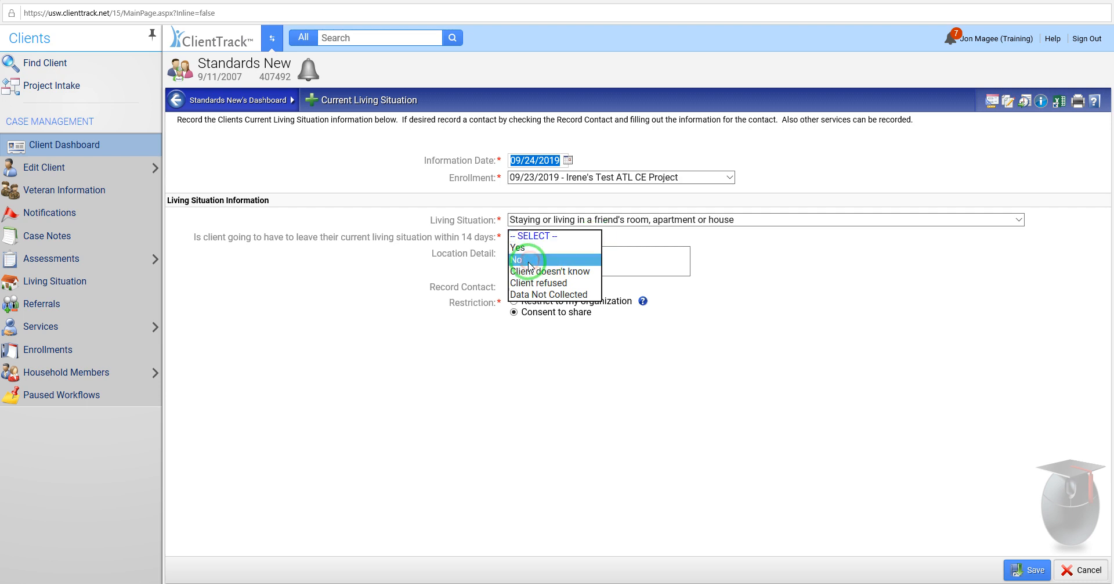
click(517, 260)
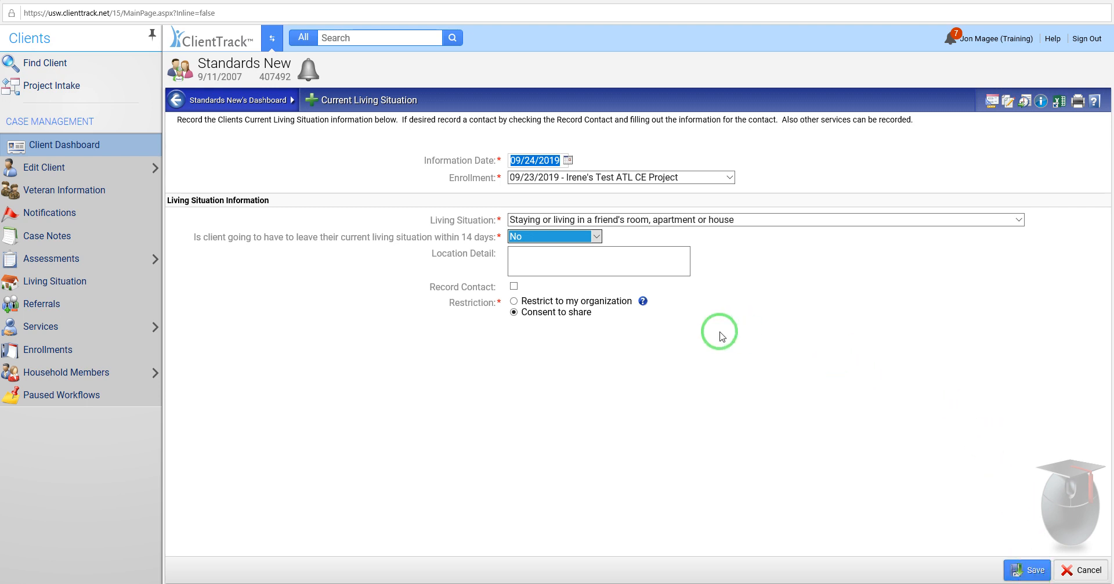
Step: Change leaving within 14 days to Yes and answer No to subsequent residence identified
click(553, 236)
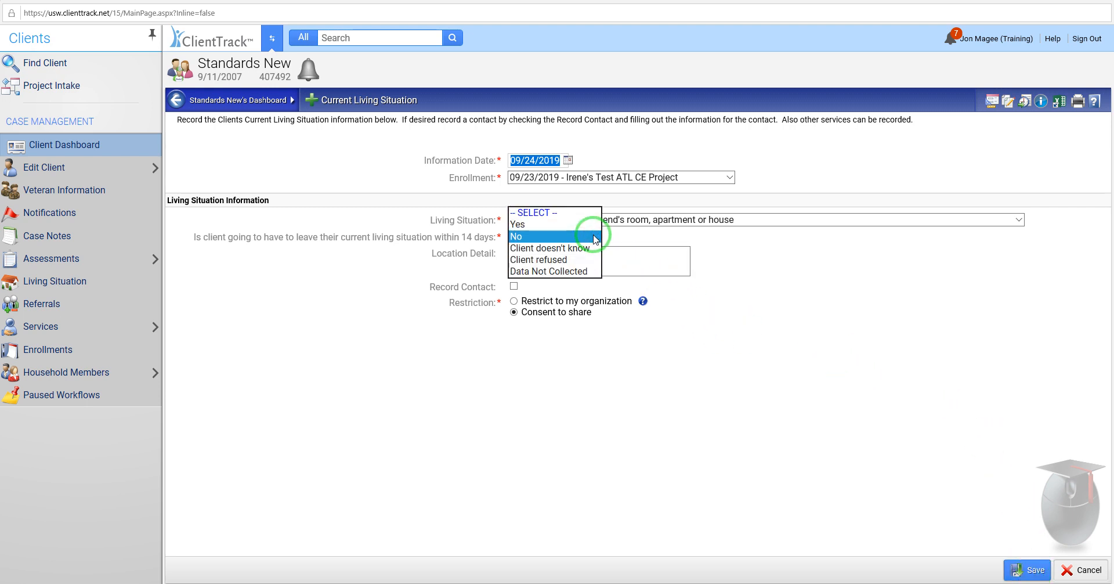
click(554, 236)
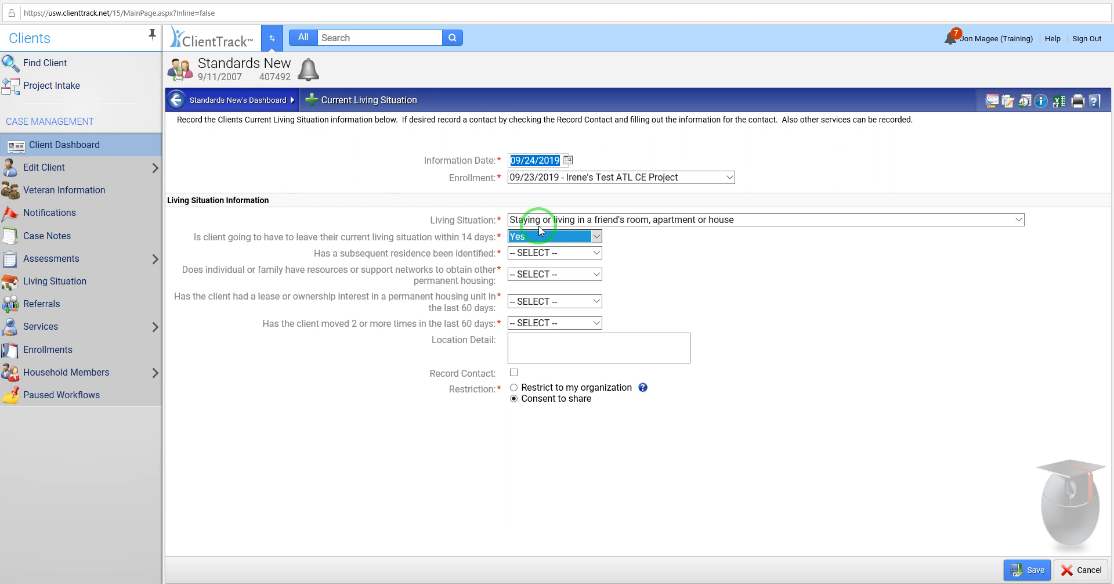
mouse_move(638, 248)
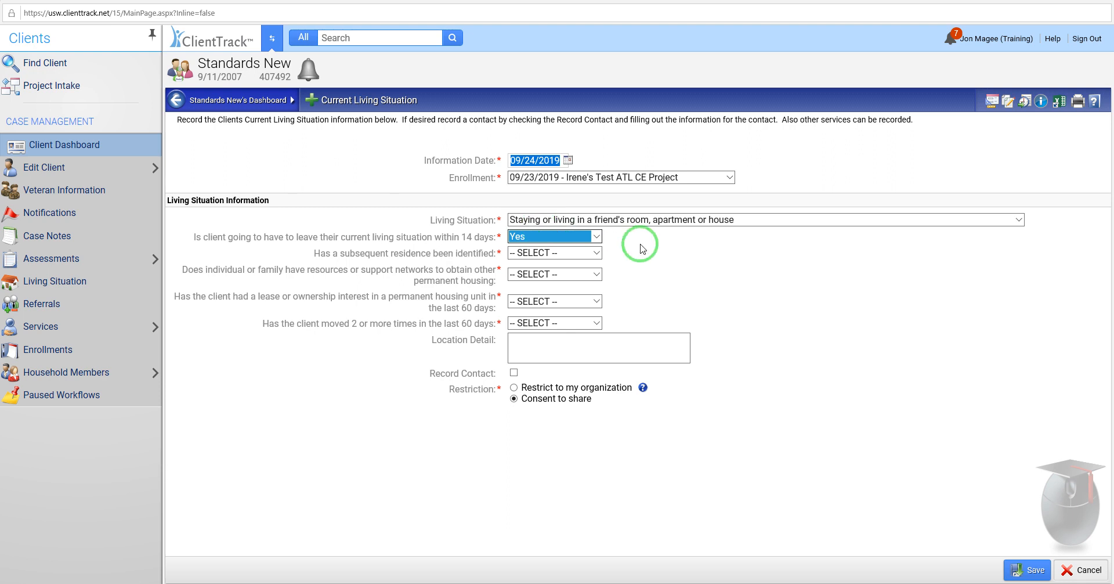
mouse_move(634, 245)
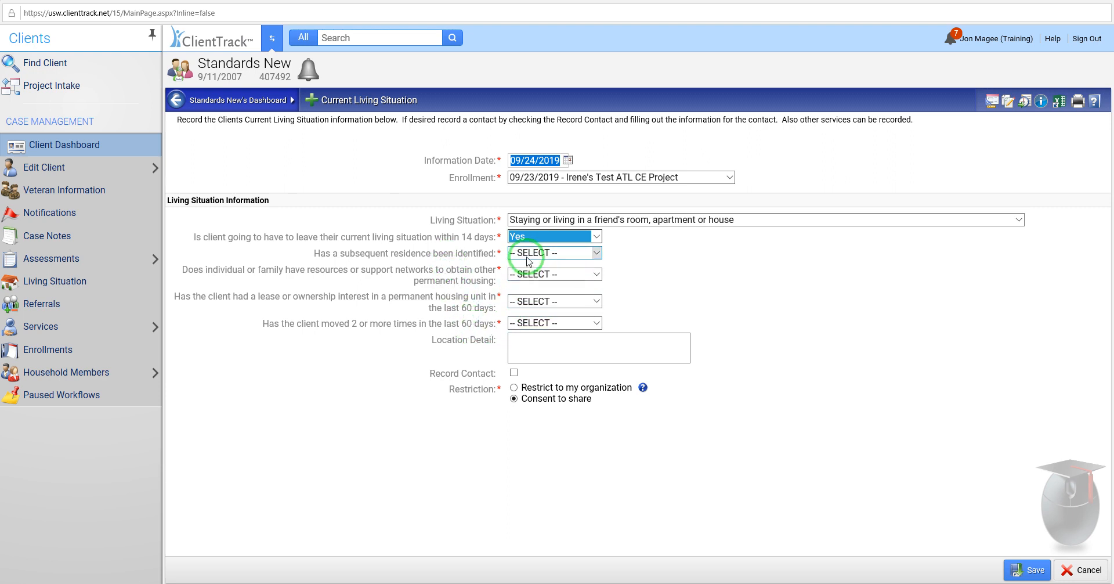
click(555, 253)
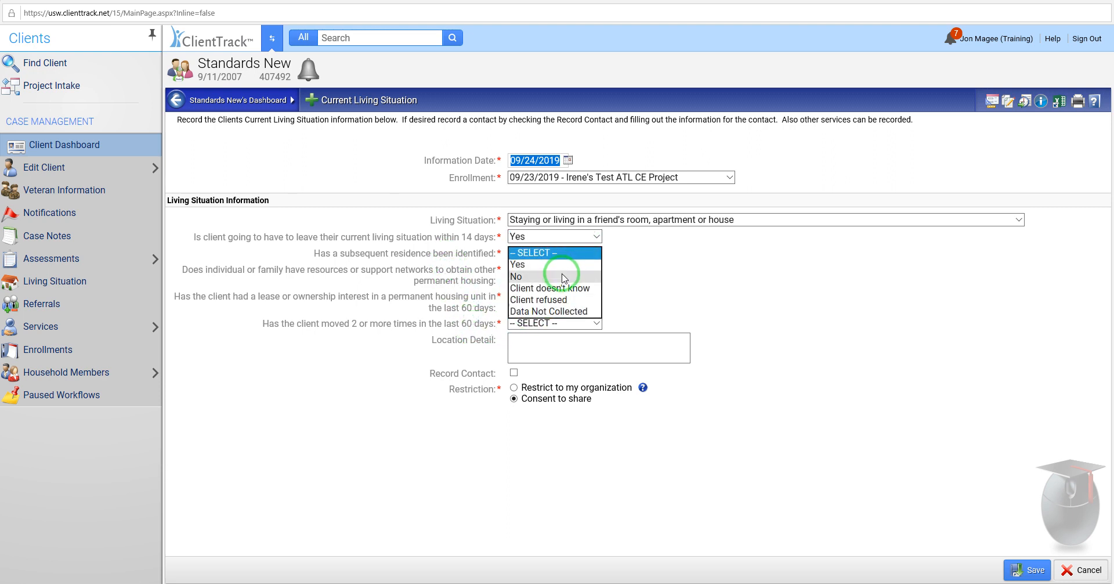
click(516, 277)
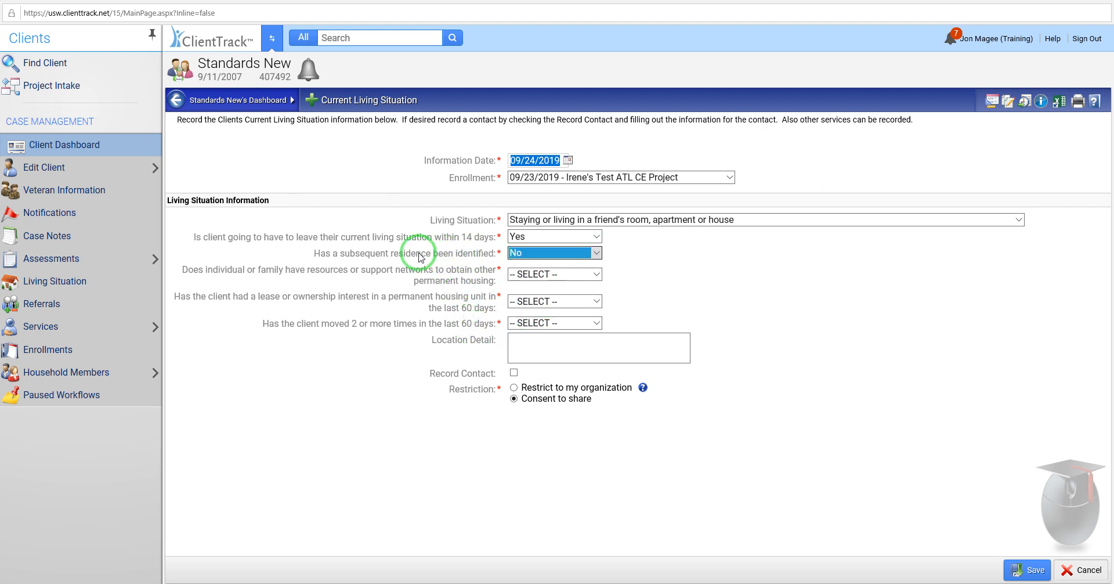
mouse_move(381, 271)
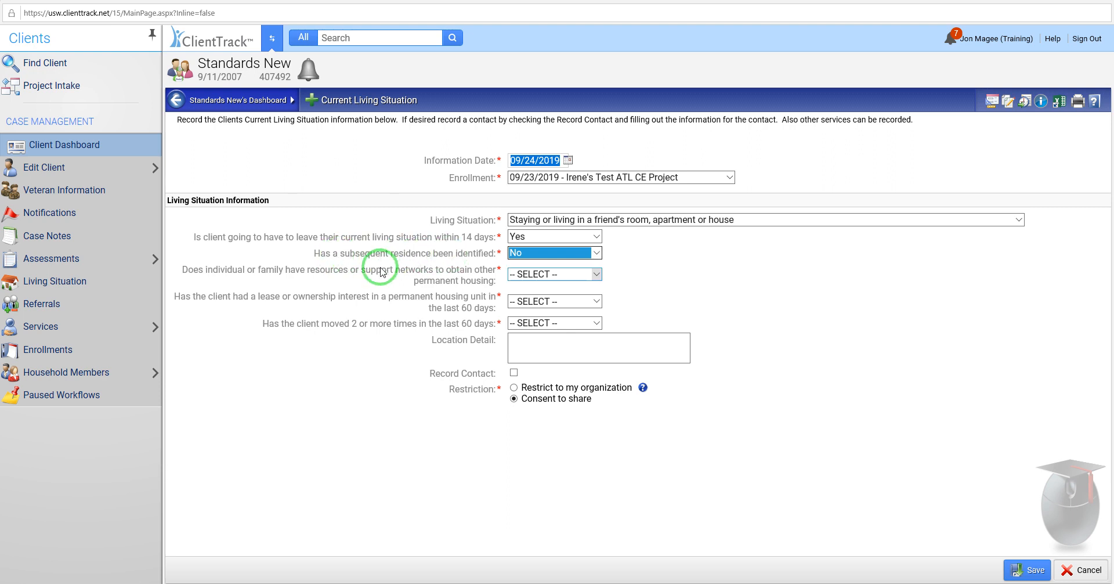
mouse_move(421, 279)
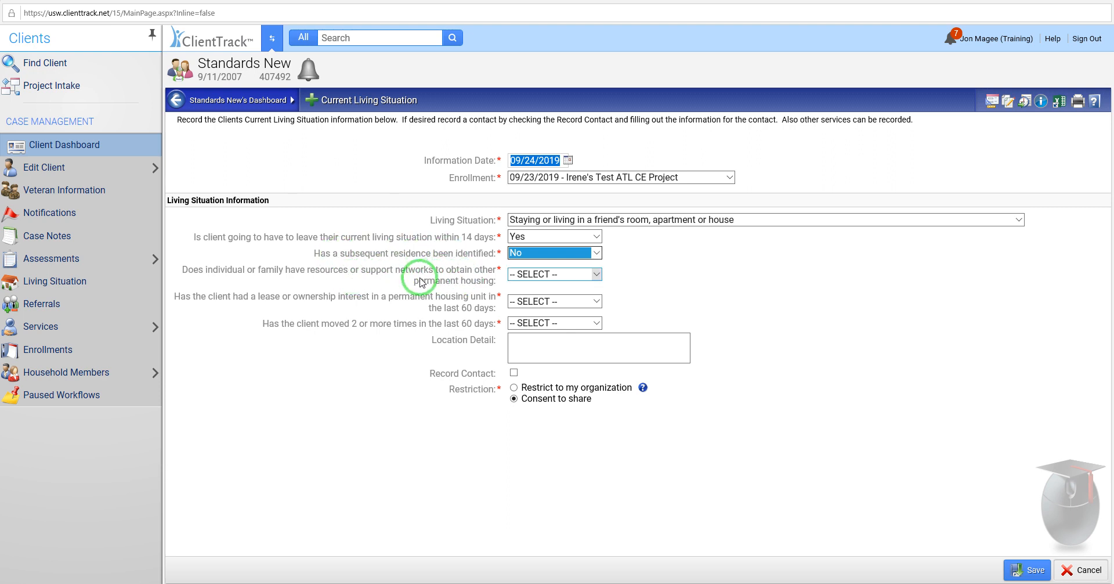
mouse_move(582, 281)
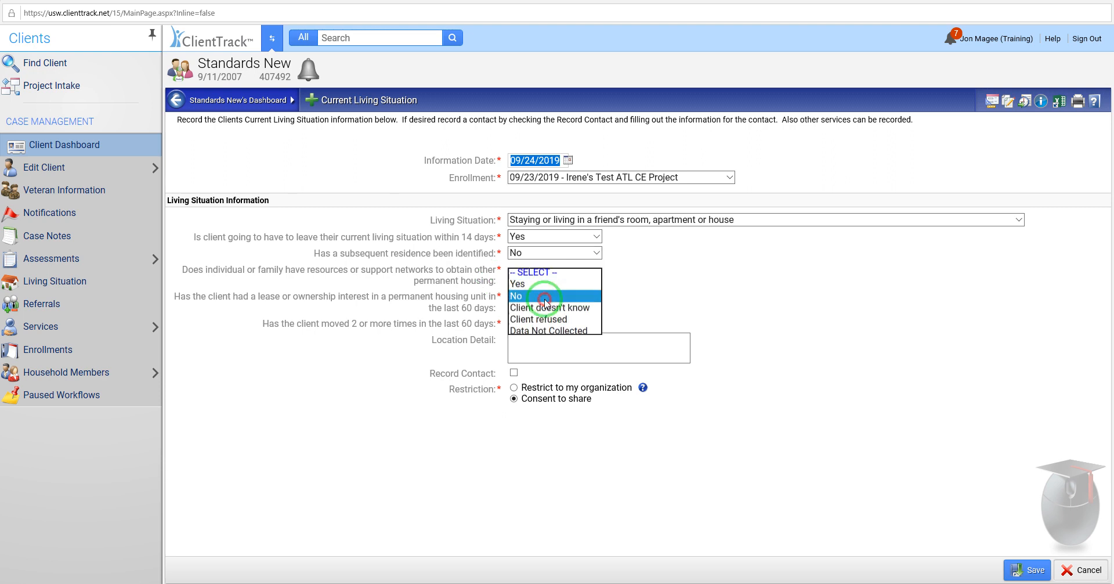
Step: Answer No to the support networks, lease or ownership, and moved two or more times questions
click(517, 296)
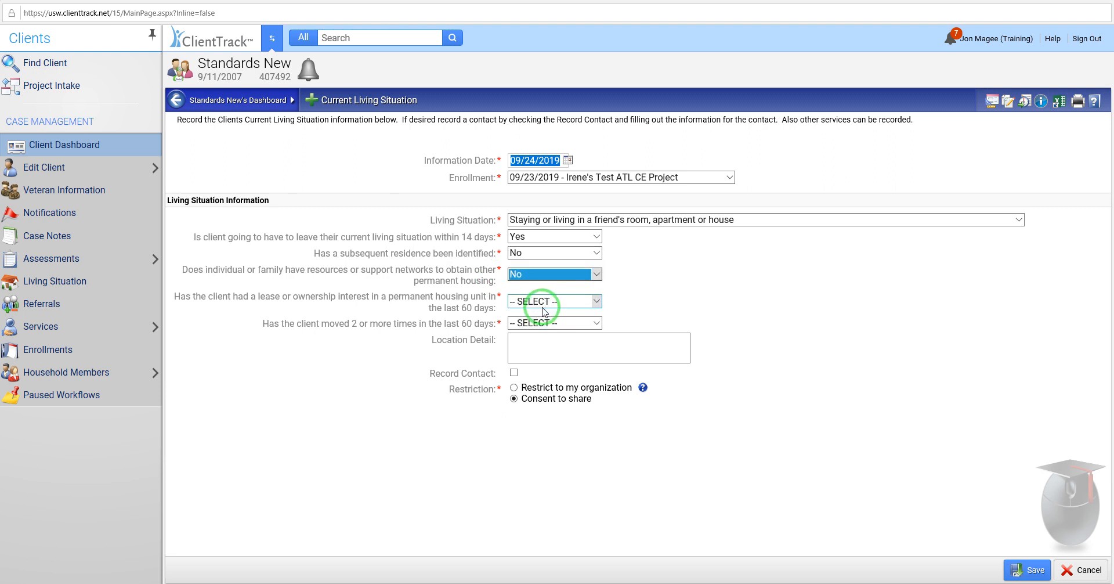
click(554, 301)
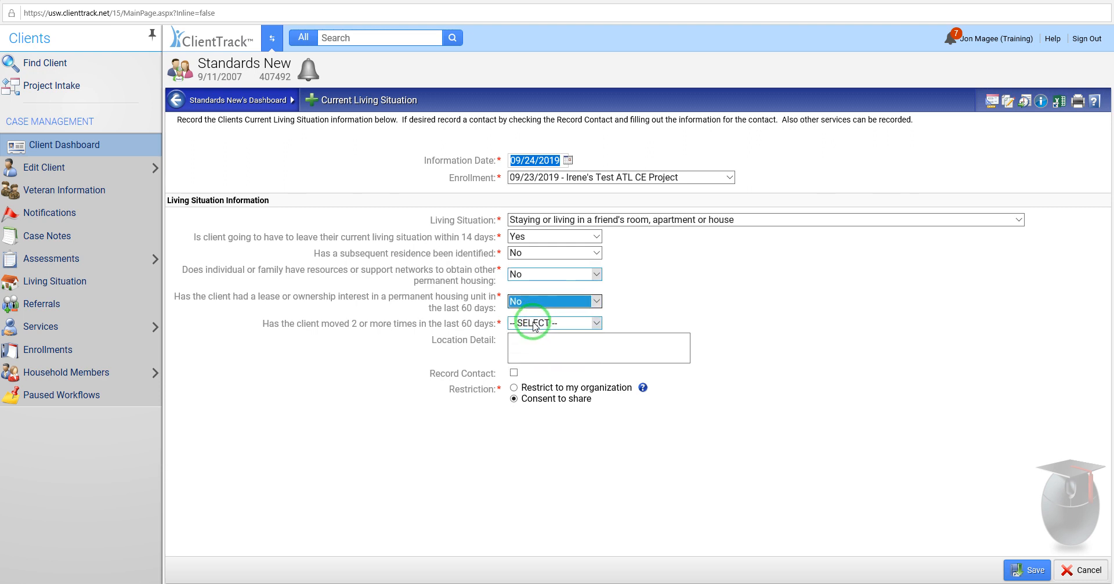
click(555, 323)
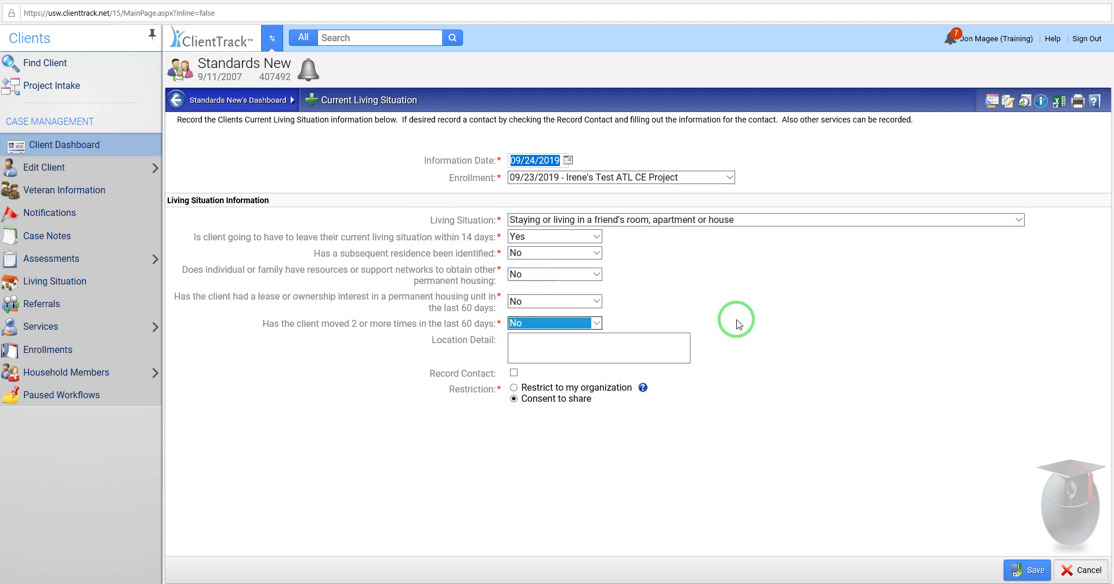
mouse_move(723, 317)
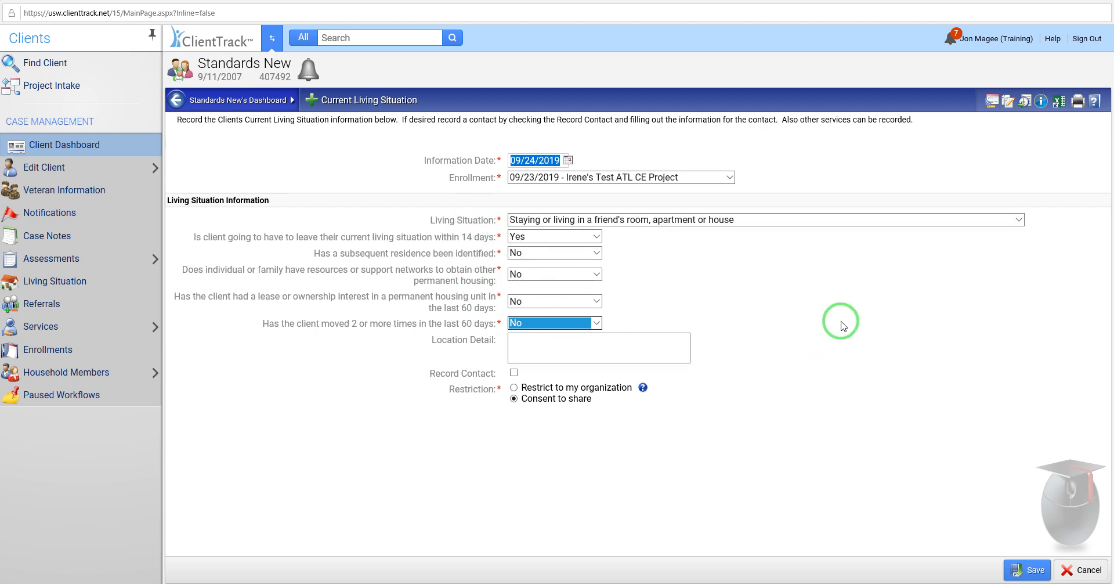
mouse_move(661, 262)
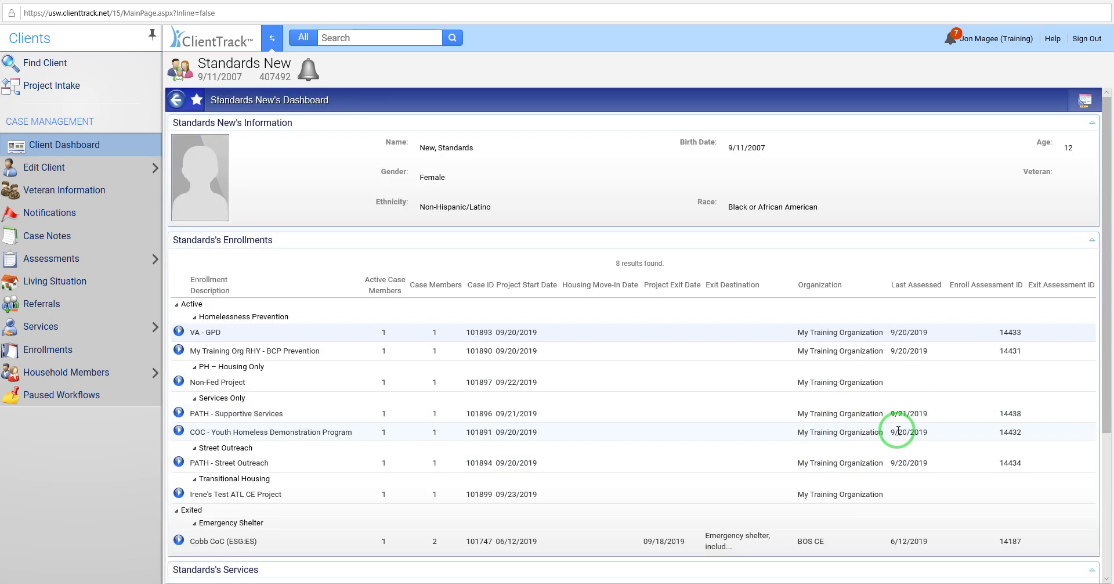
Step: Scroll the dashboard to Living Situation History and reopen the PATH - Street Outreach actions
scroll(down, 3)
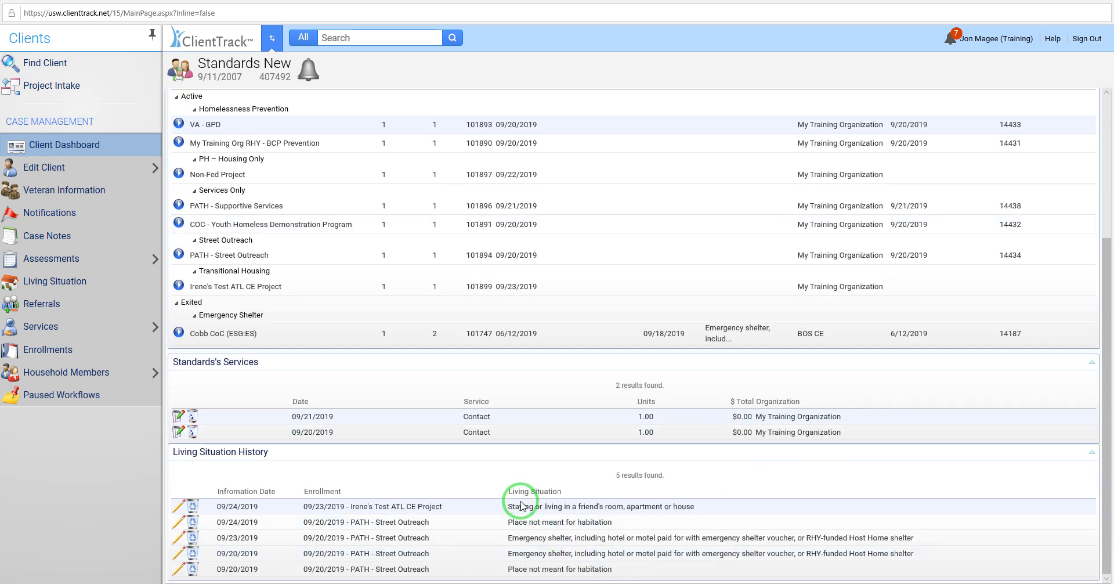
mouse_move(561, 509)
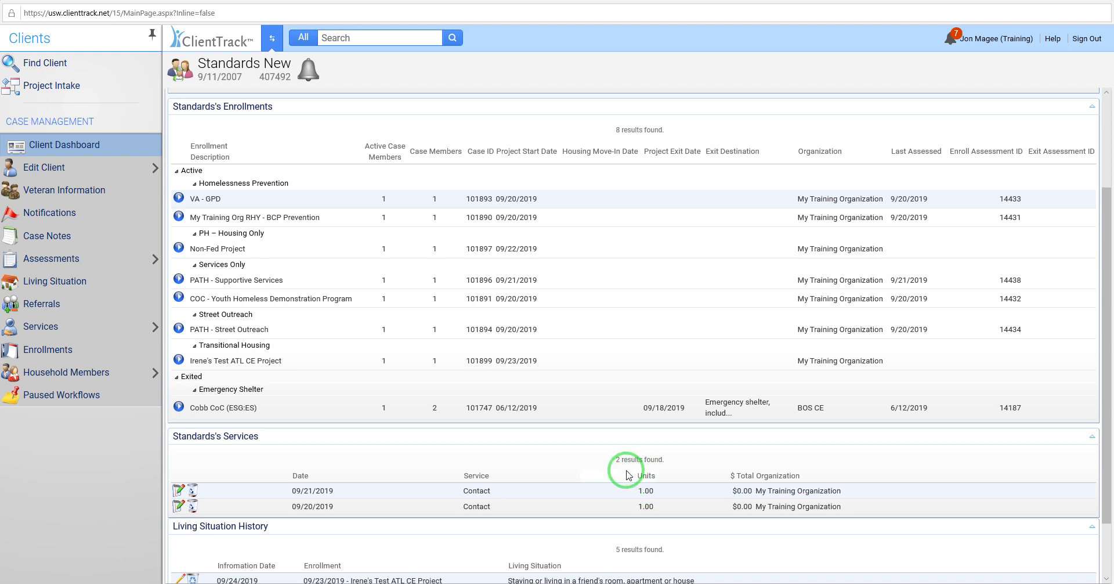
mouse_move(609, 418)
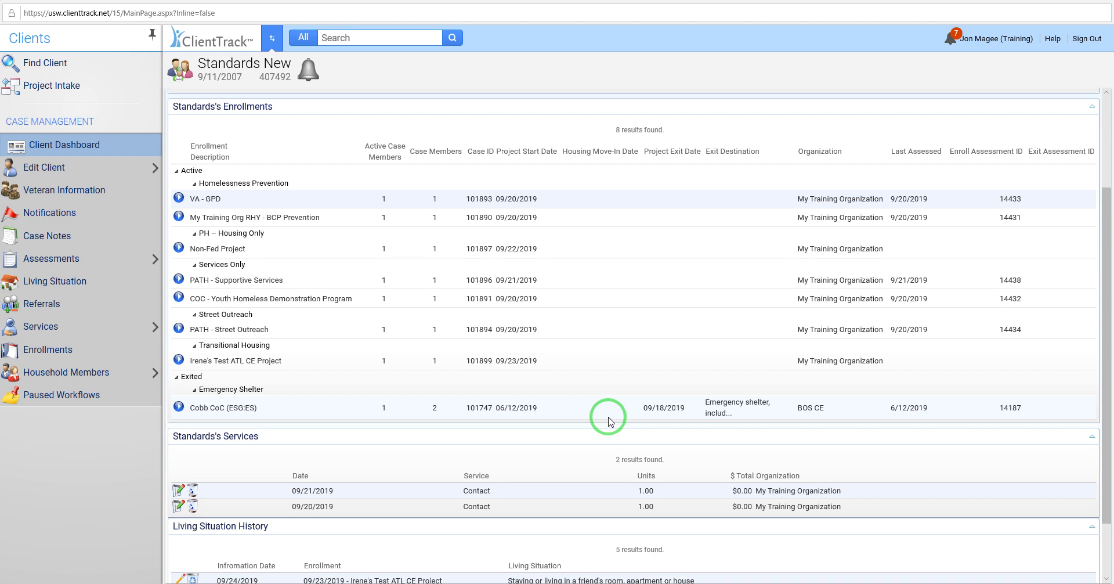
click(179, 329)
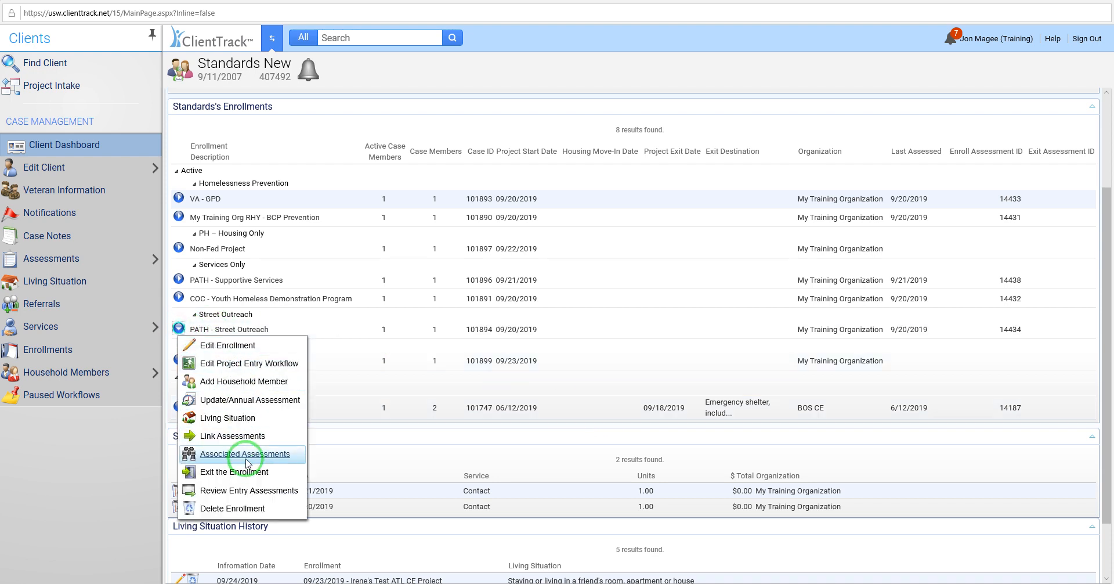
mouse_move(210, 382)
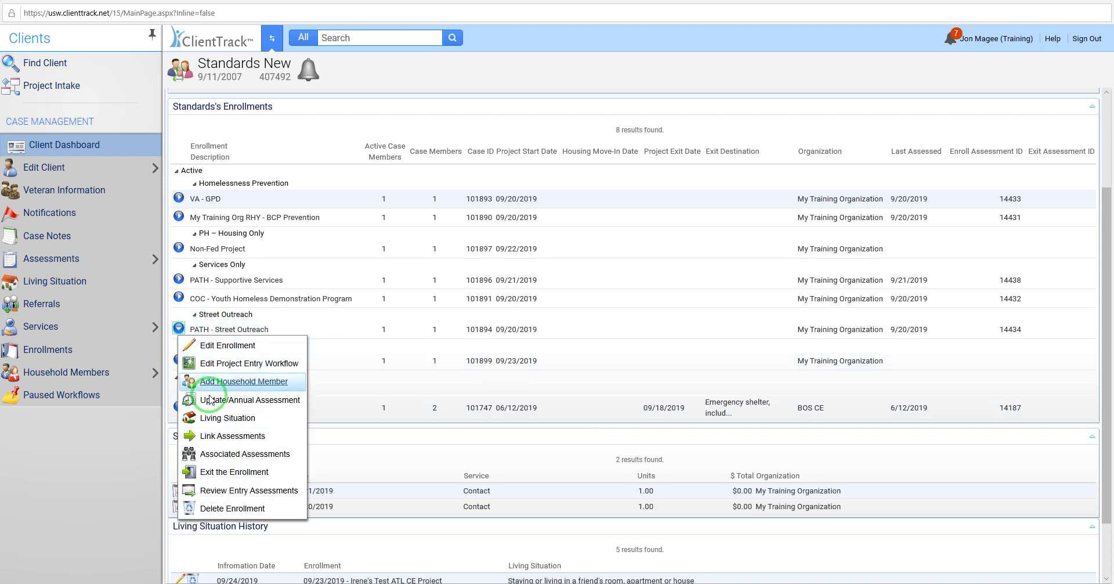
mouse_move(232, 436)
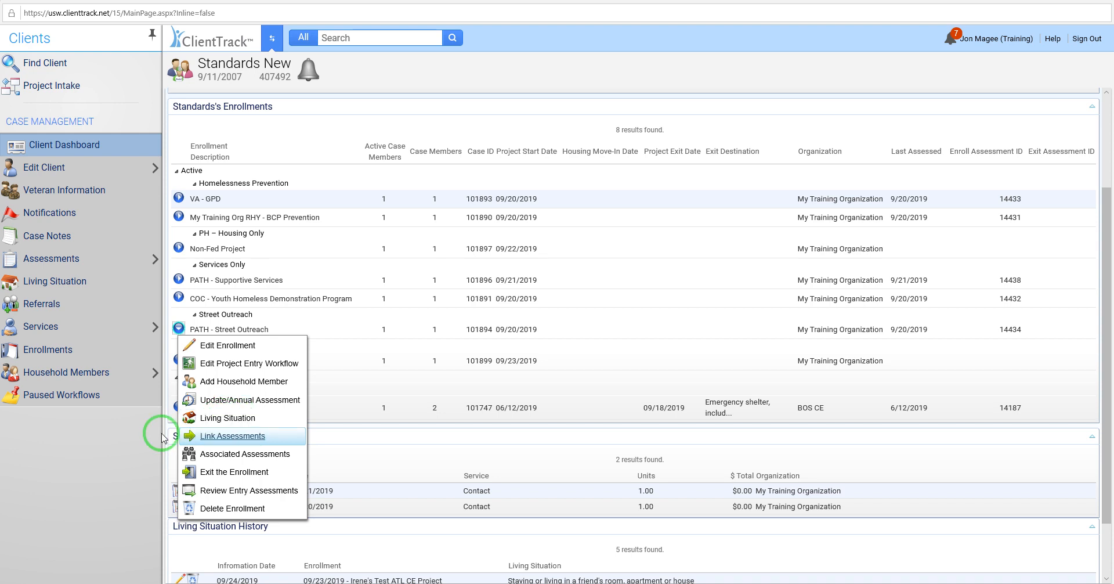
mouse_move(229, 418)
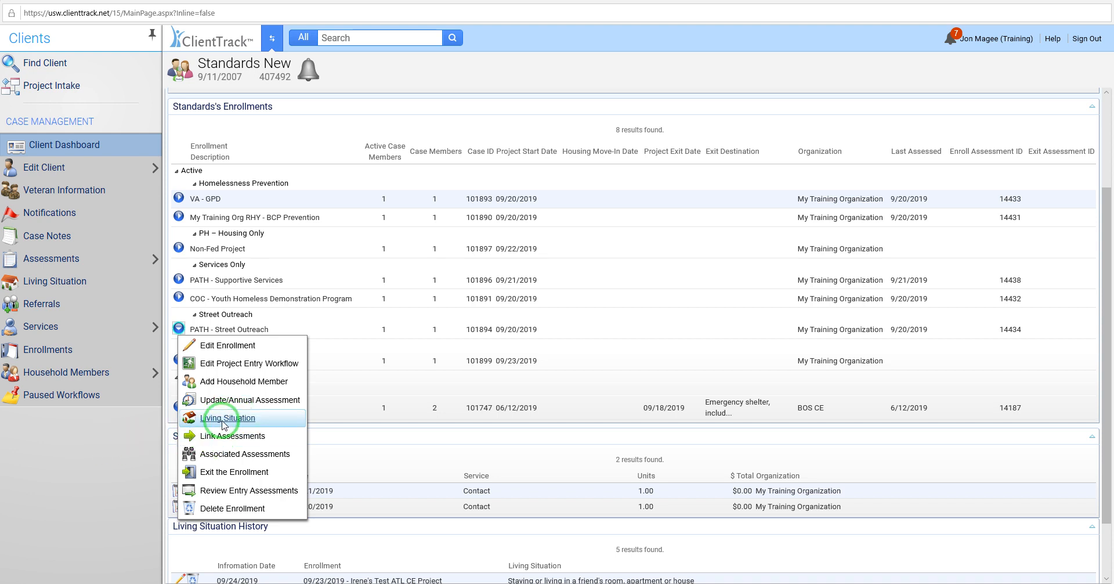
mouse_move(221, 399)
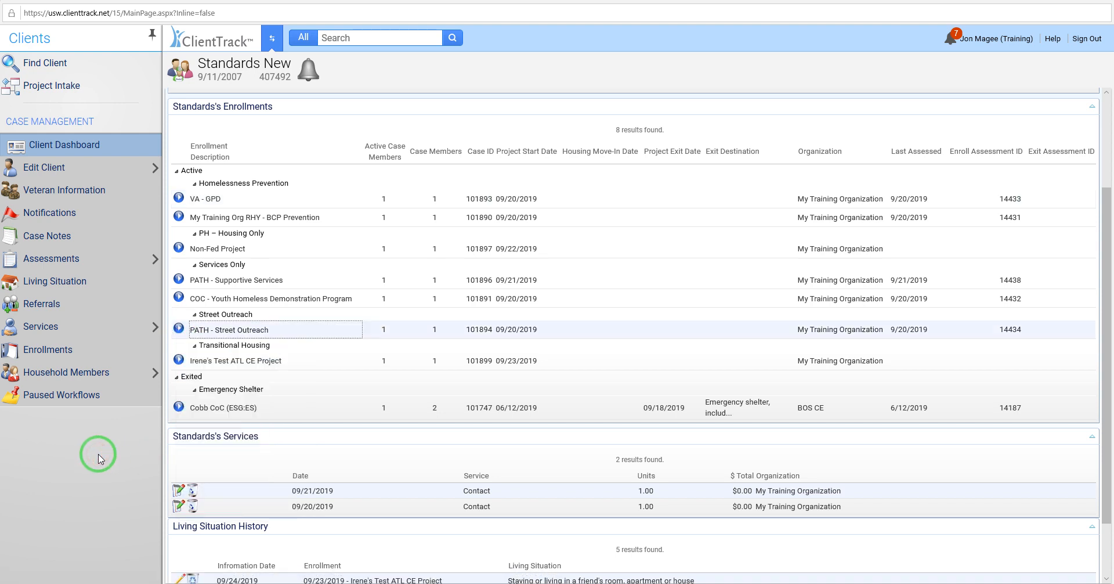
mouse_move(87, 465)
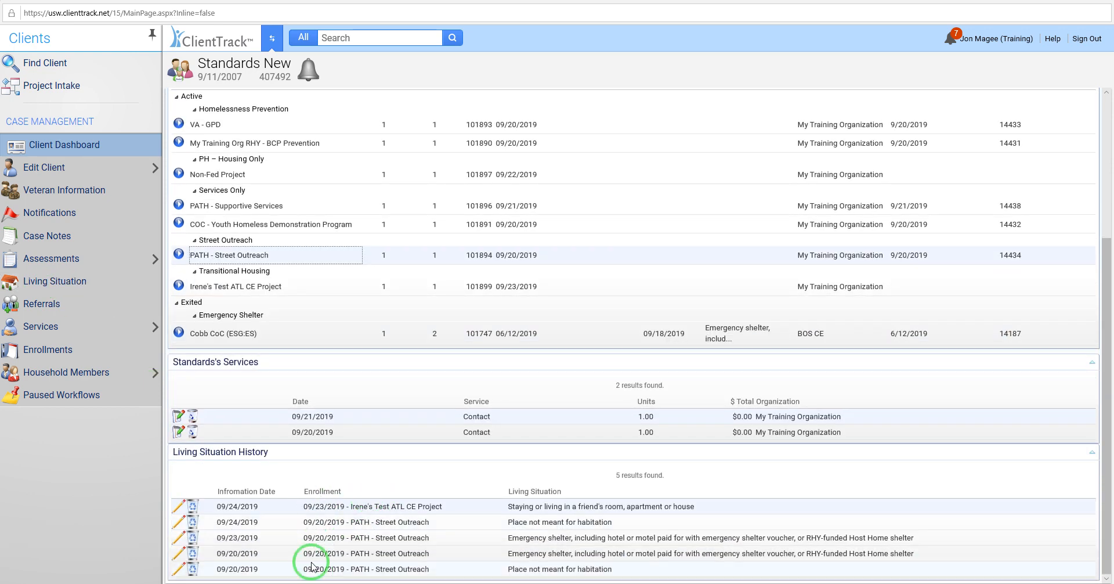
Step: From the sidebar Living Situation history, add a new blank record, then return to the client dashboard
click(54, 281)
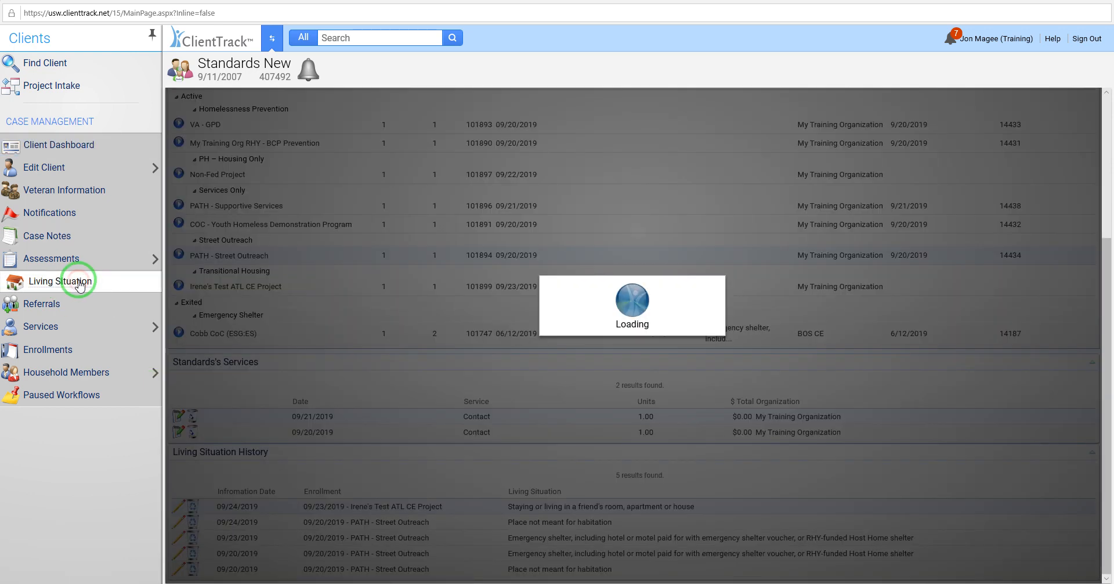
click(61, 281)
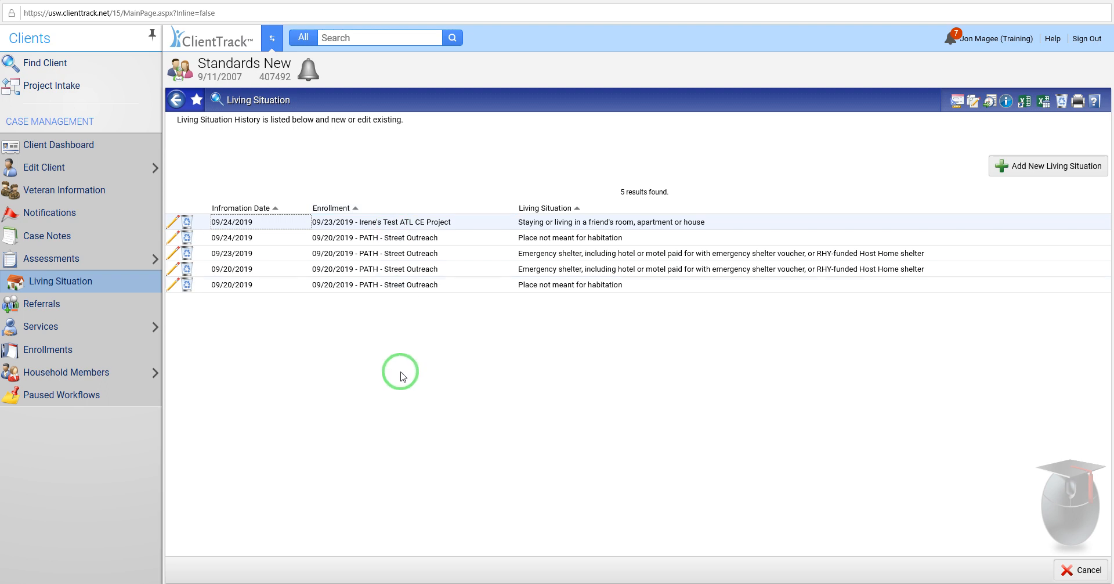
mouse_move(438, 307)
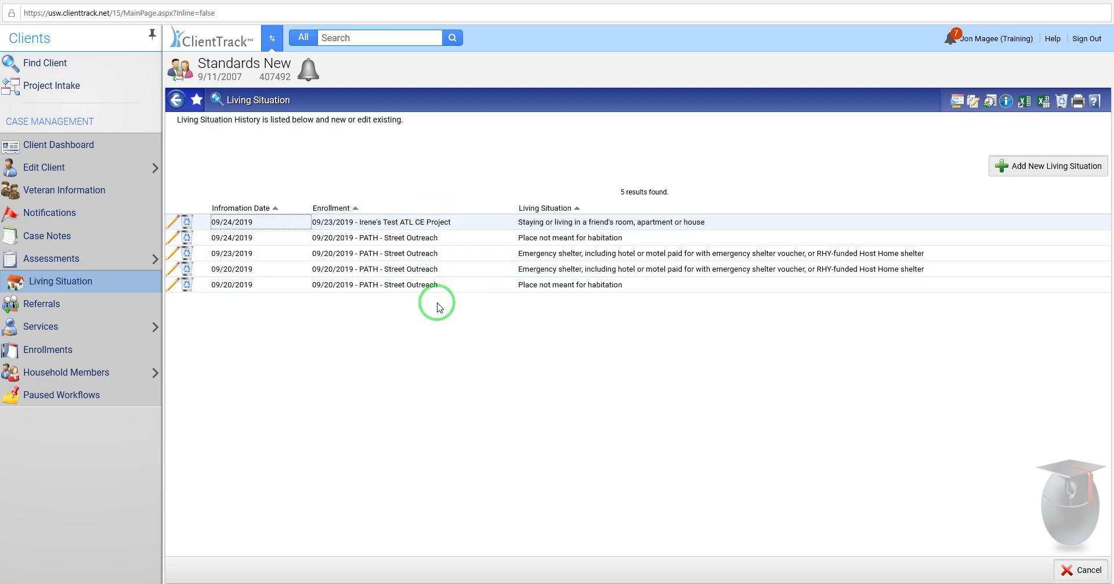
mouse_move(514, 286)
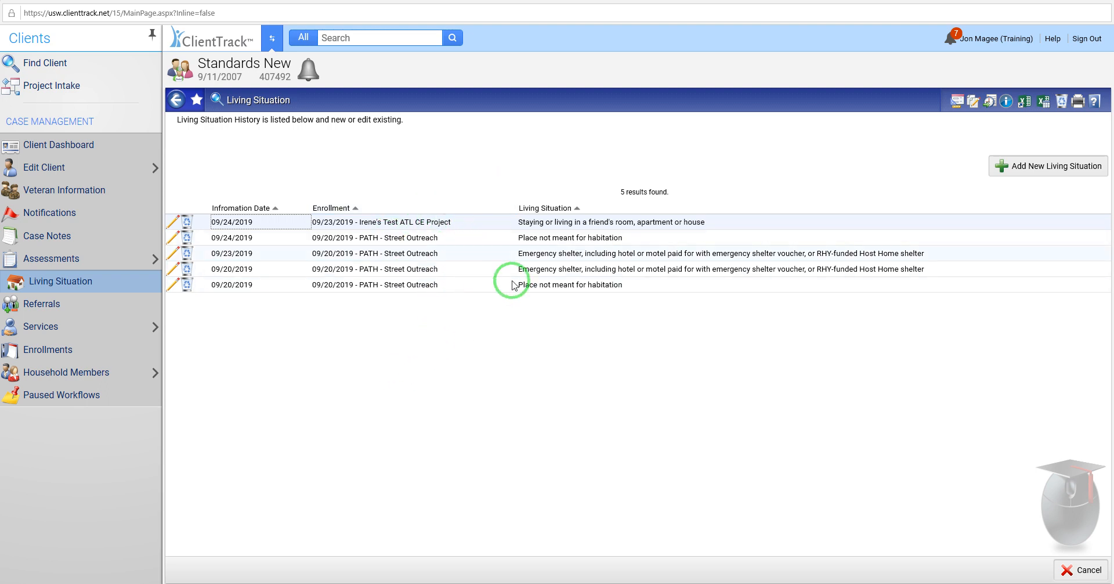
mouse_move(1088, 192)
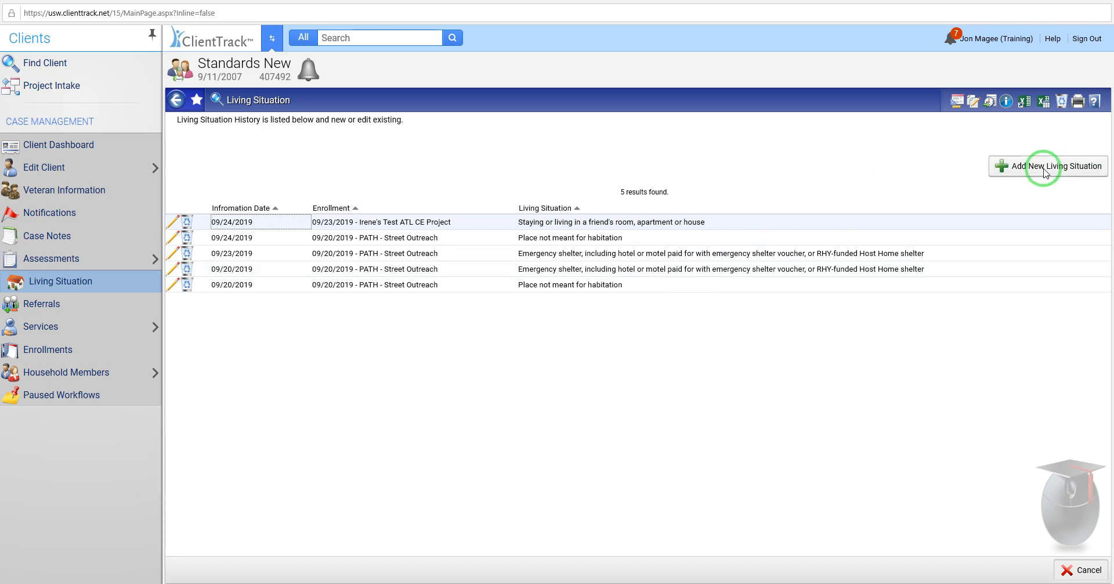
click(1052, 166)
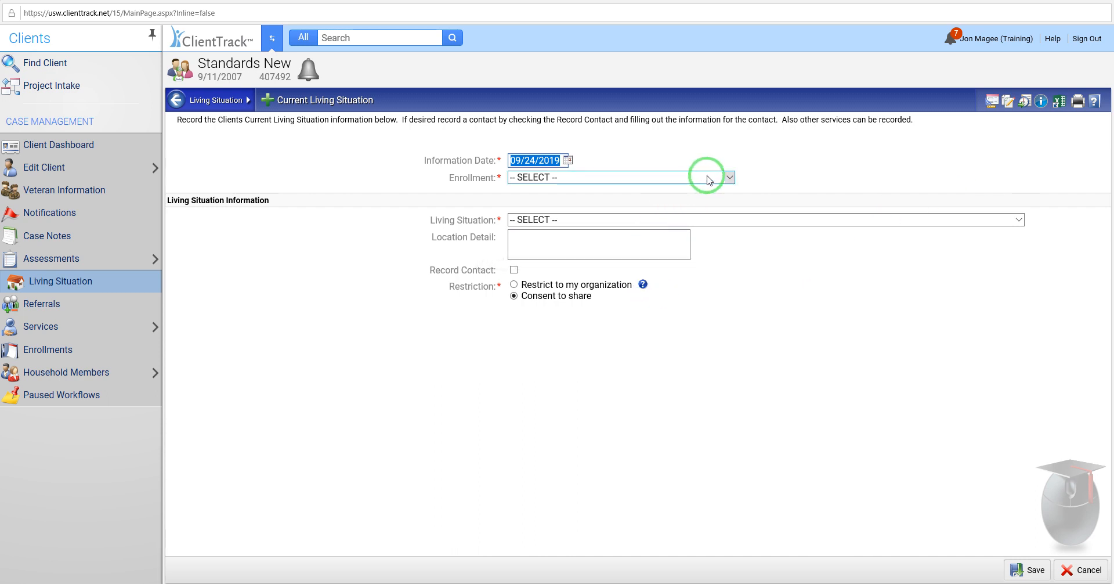
click(729, 176)
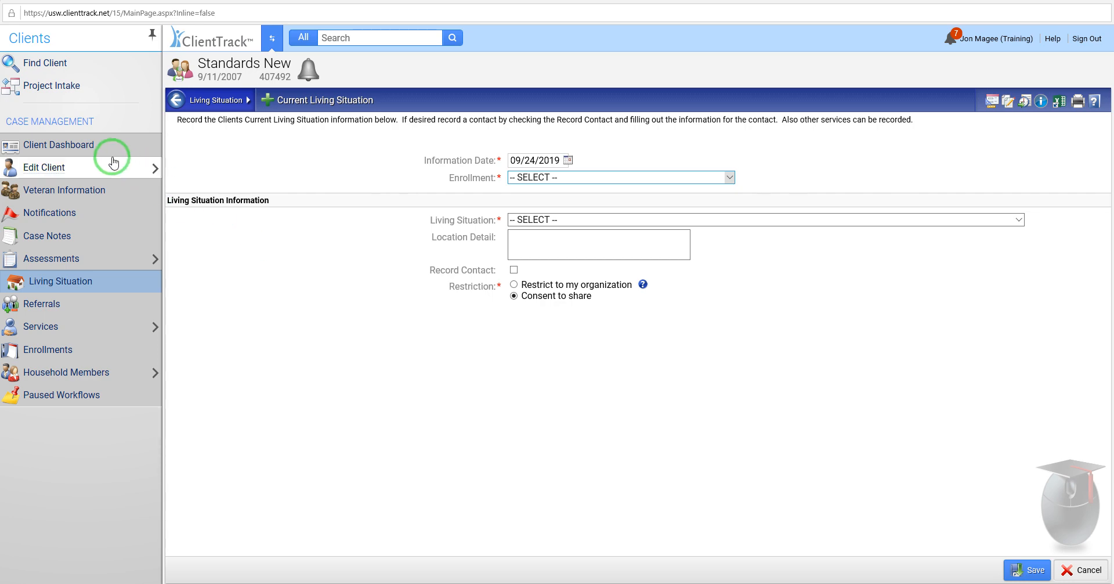
click(58, 146)
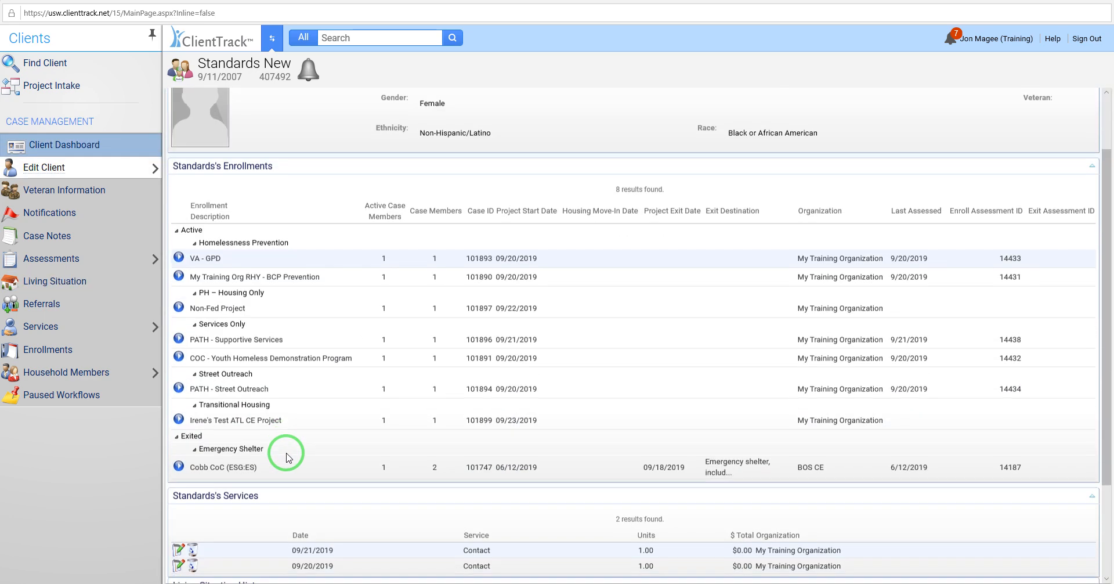
Step: Start a Current Living Situation for PATH - Street Outreach with emergency shelter selected
click(178, 388)
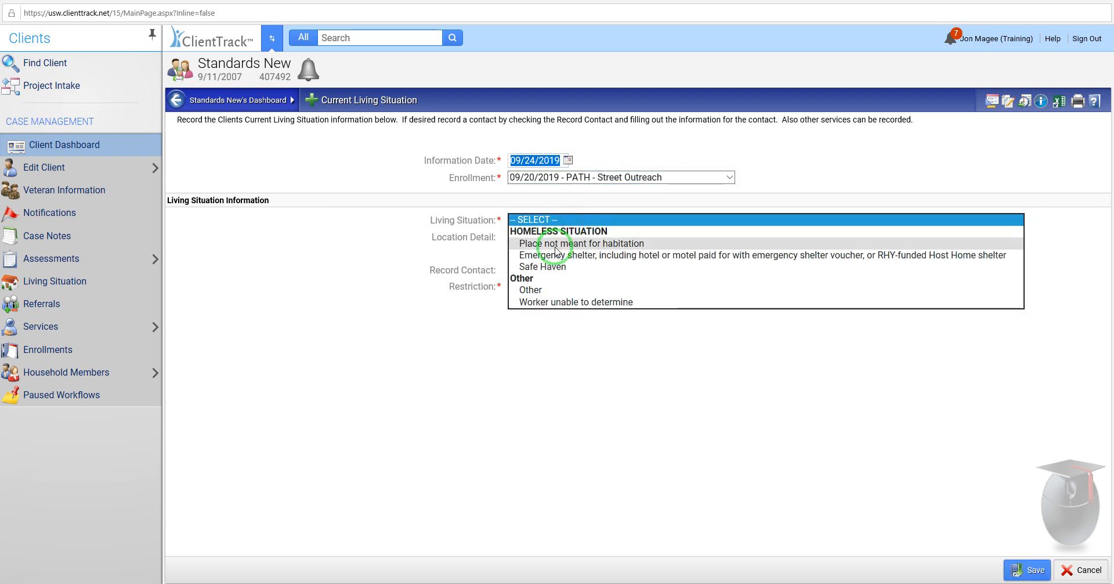
click(770, 256)
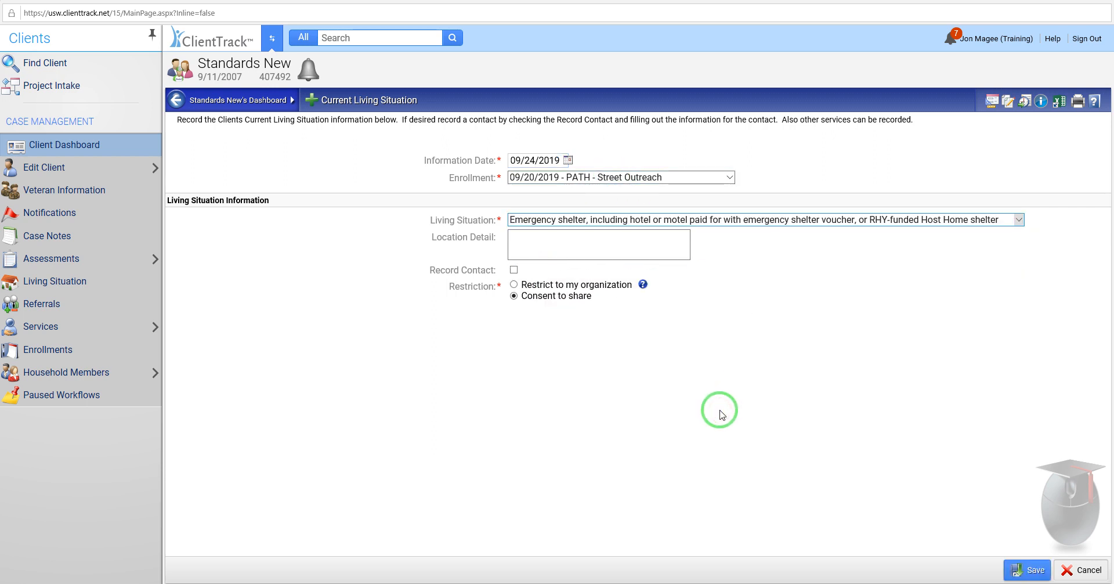
mouse_move(454, 310)
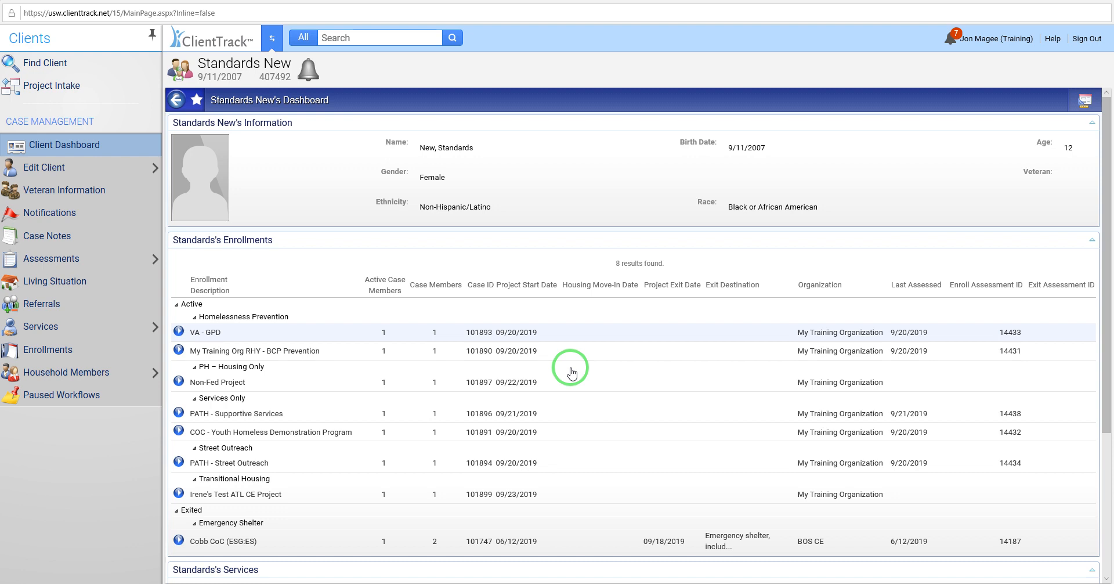
mouse_move(1055, 38)
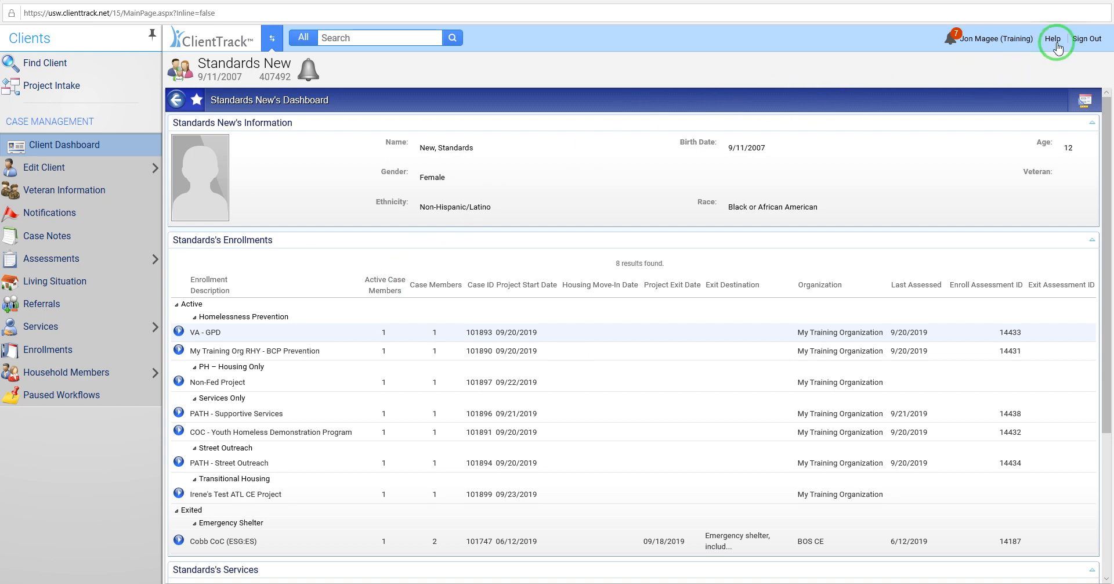
mouse_move(774, 58)
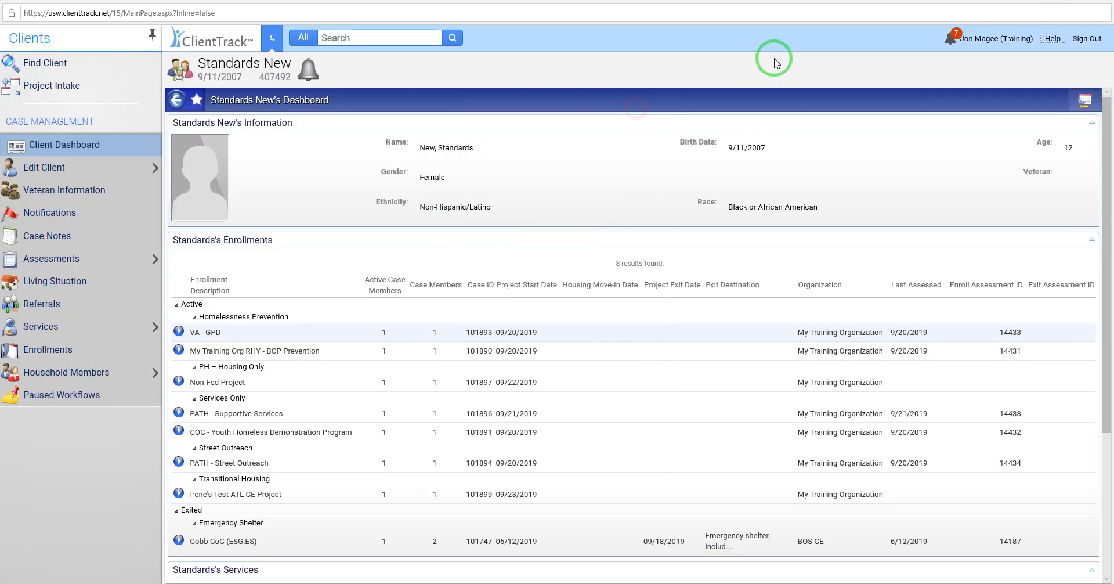